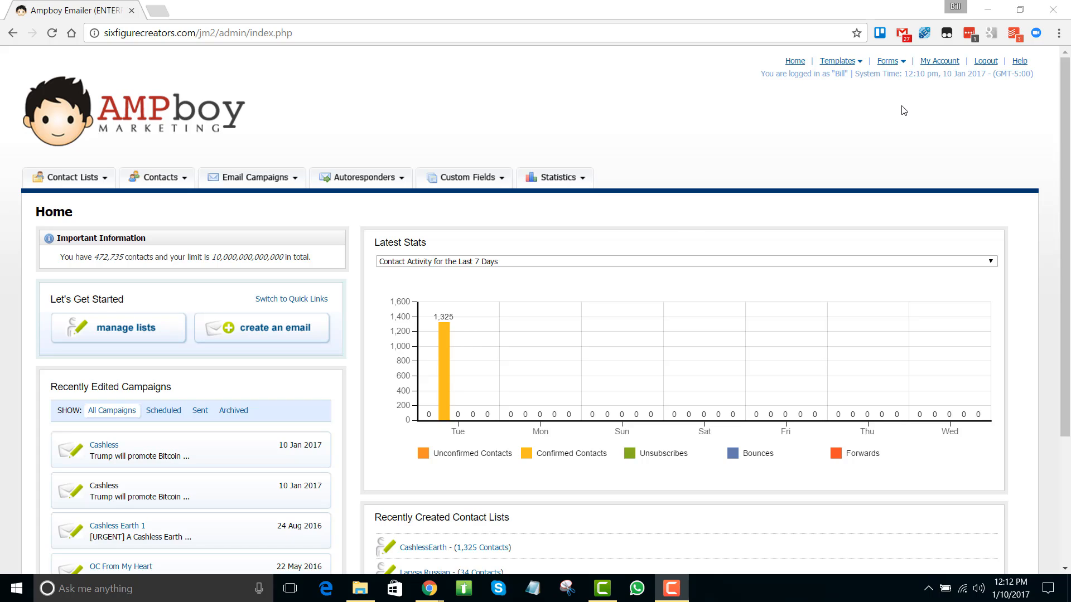
mouse_move(792, 127)
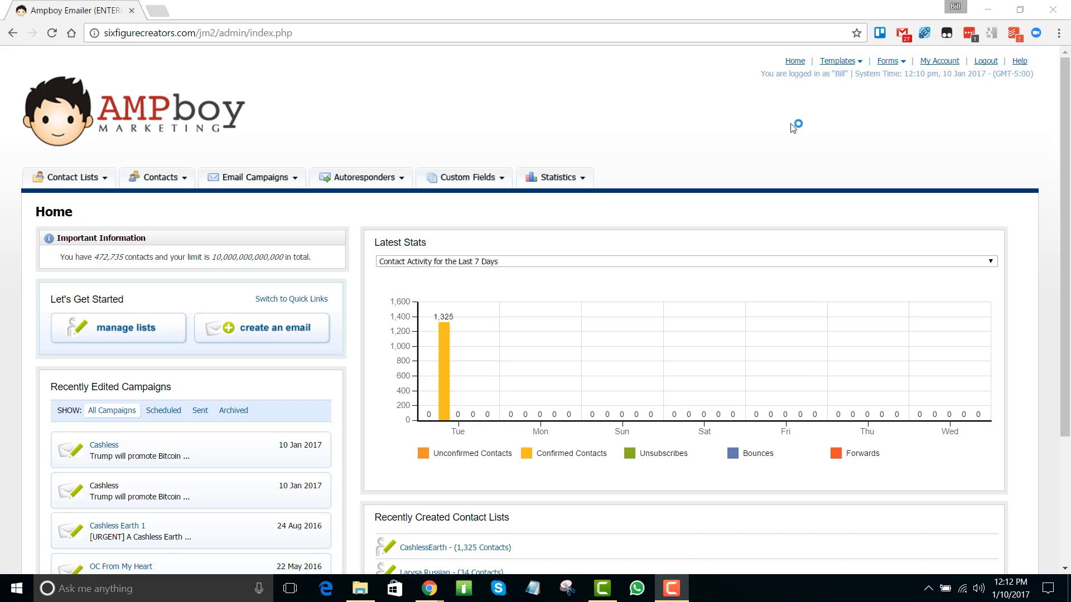
mouse_move(489, 89)
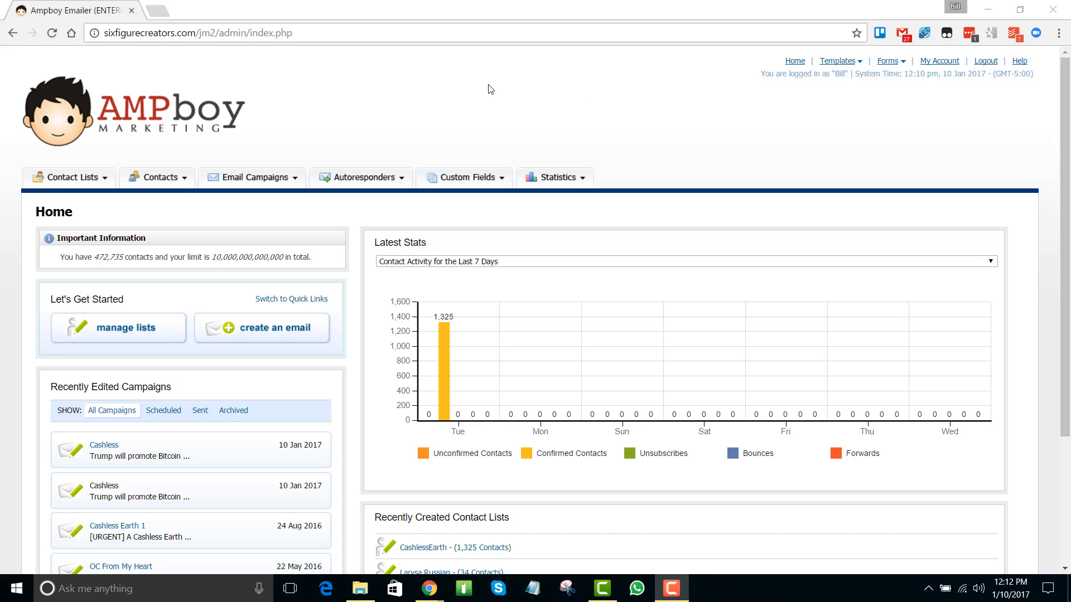
mouse_move(106, 181)
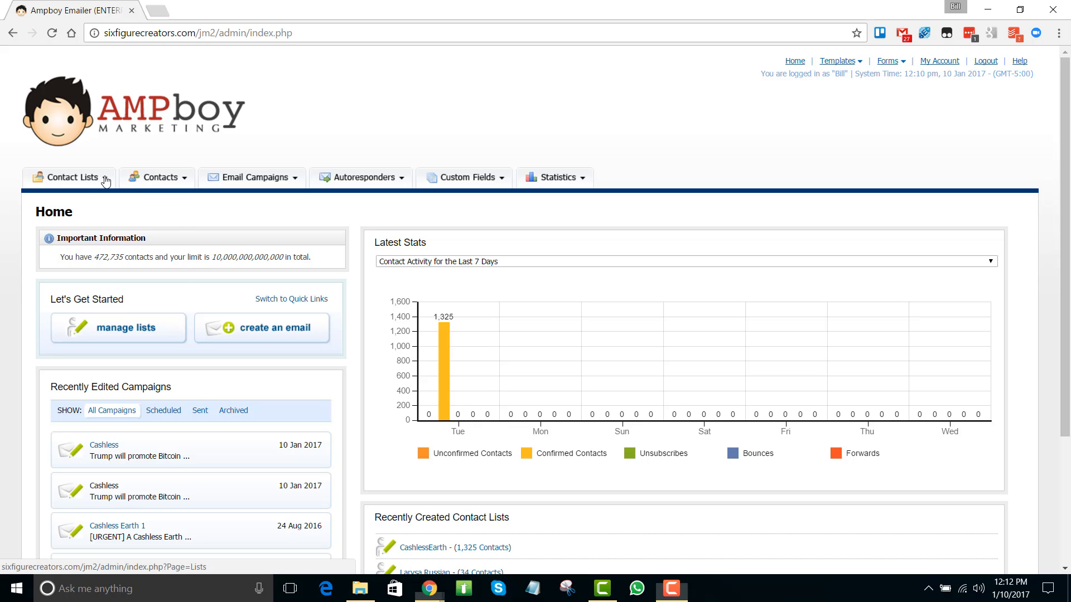
Create and save a new contact list named 'Cashless Future' with 0 contacts
left_click(119, 328)
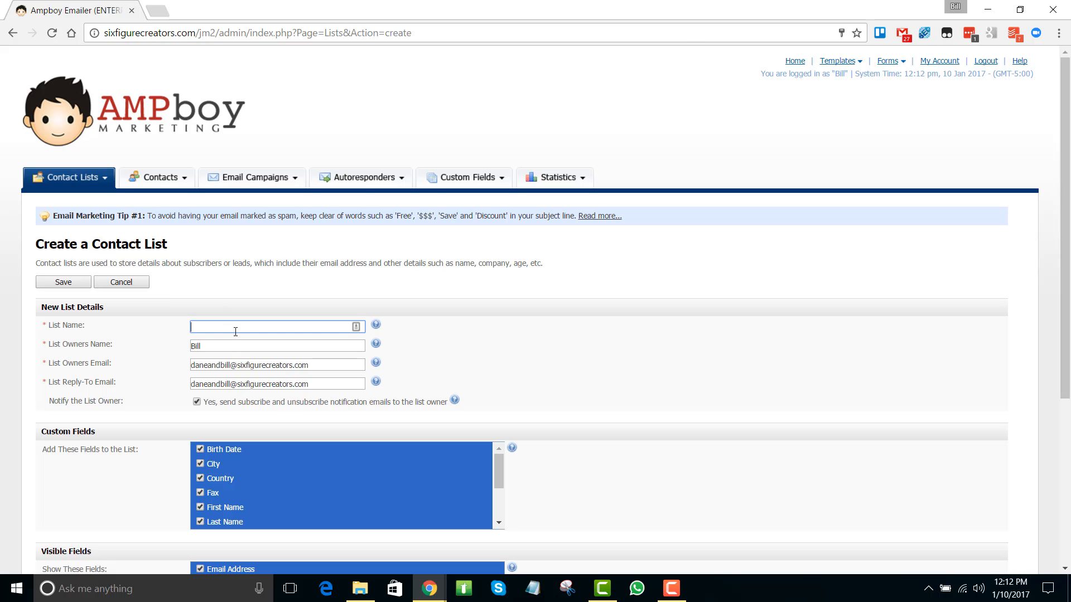
type("Cashless")
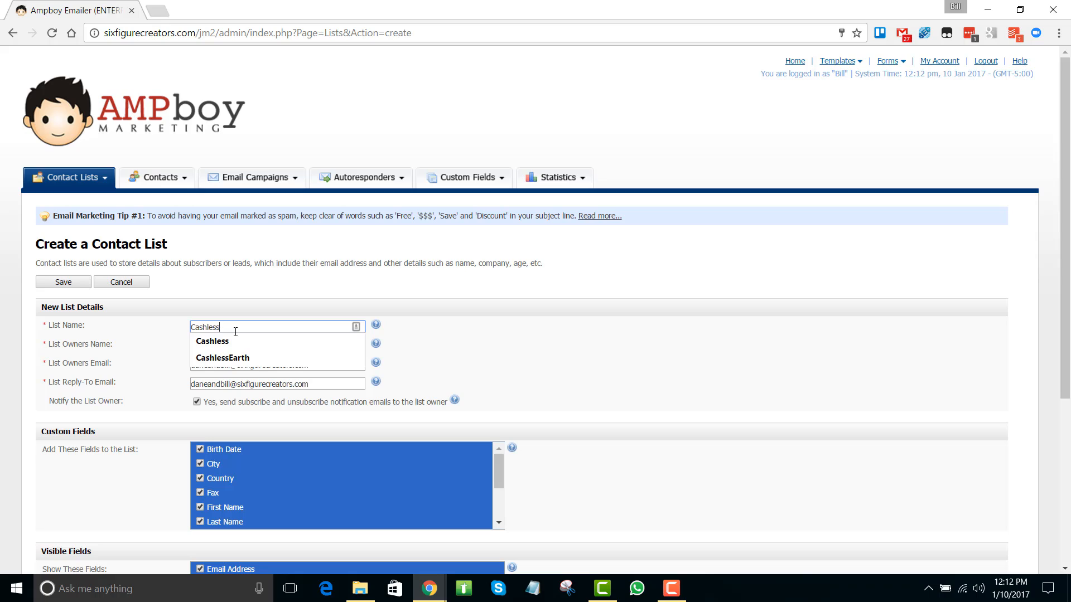
type("Future")
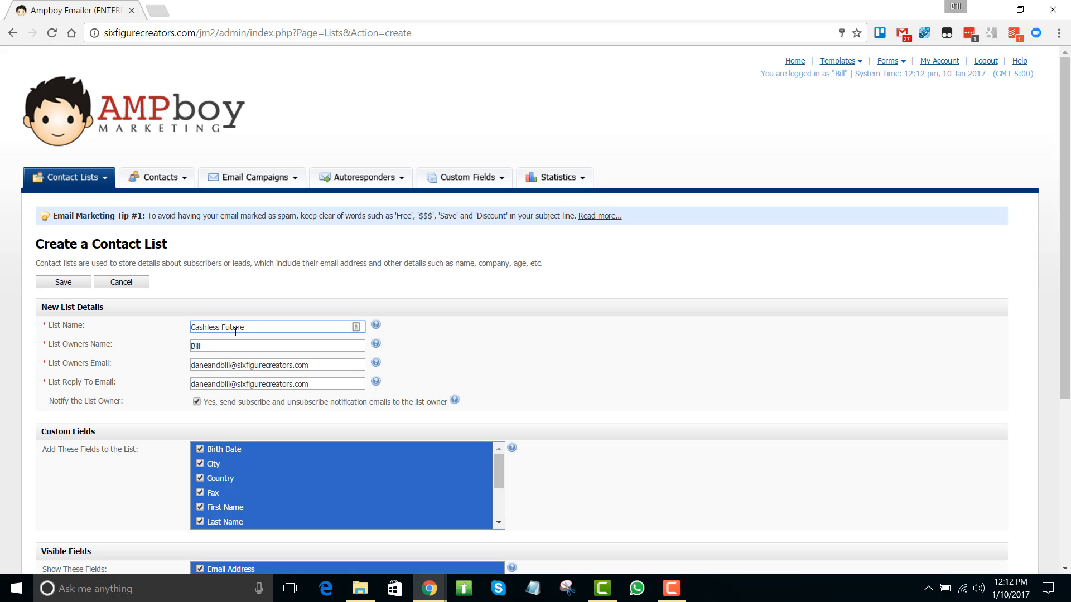
mouse_move(243, 327)
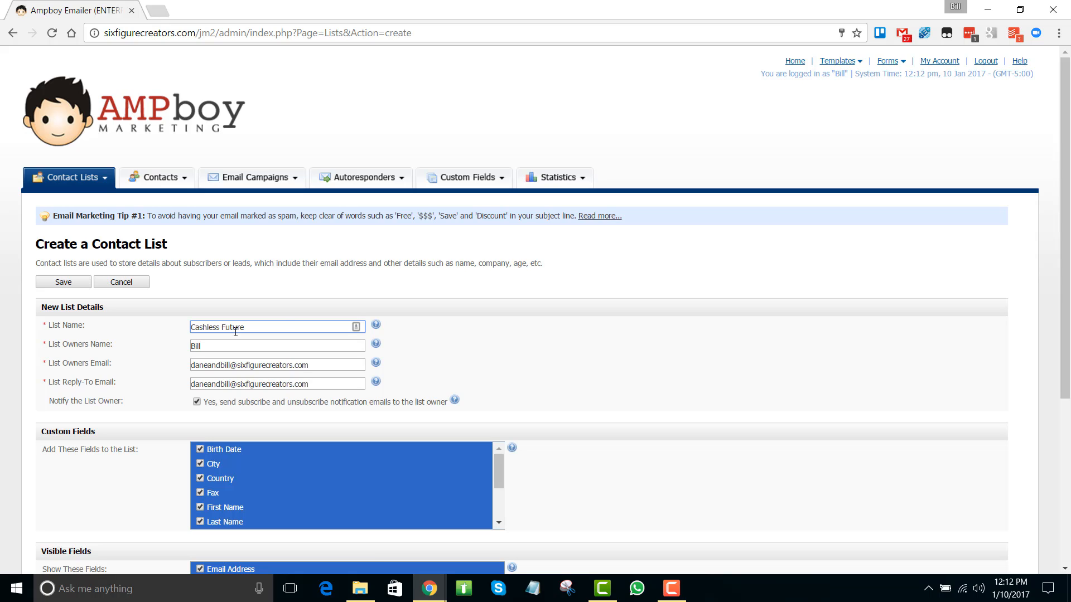
mouse_move(288, 322)
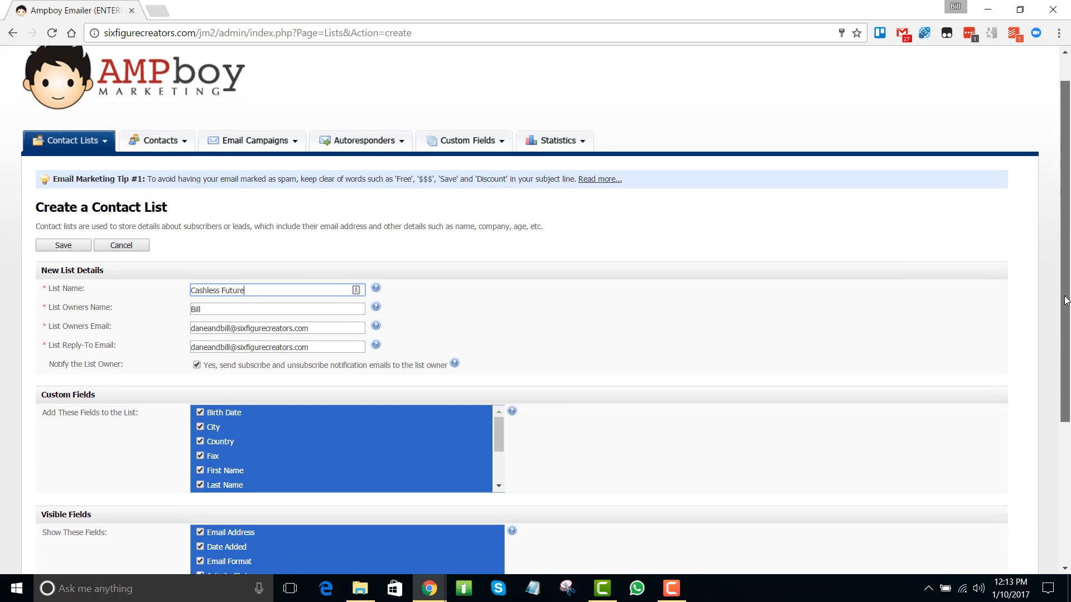
scroll("down", 3)
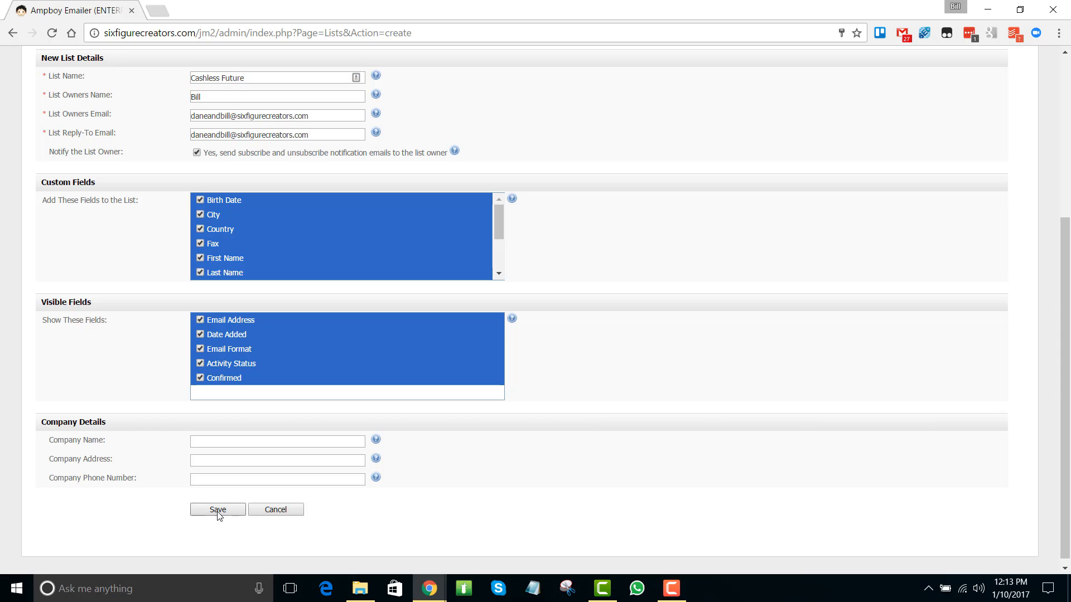
left_click(218, 510)
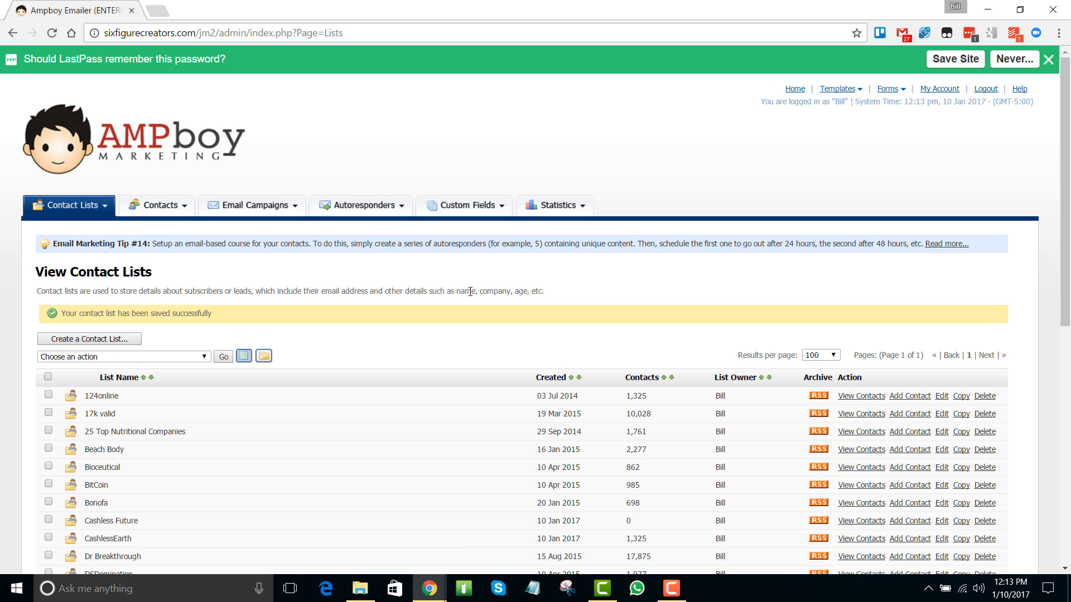
mouse_move(194, 270)
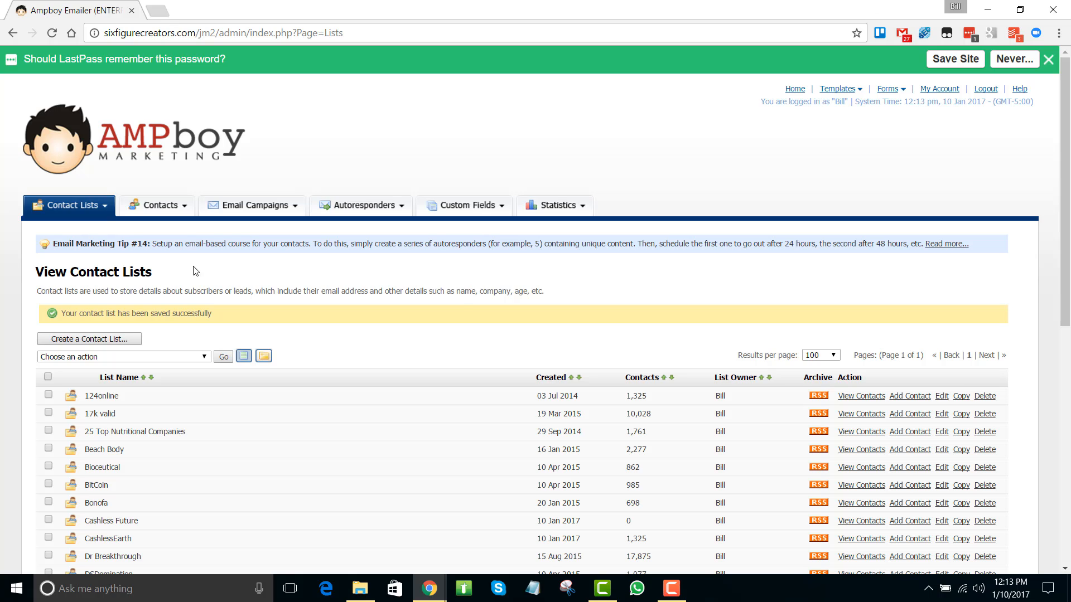
mouse_move(161, 205)
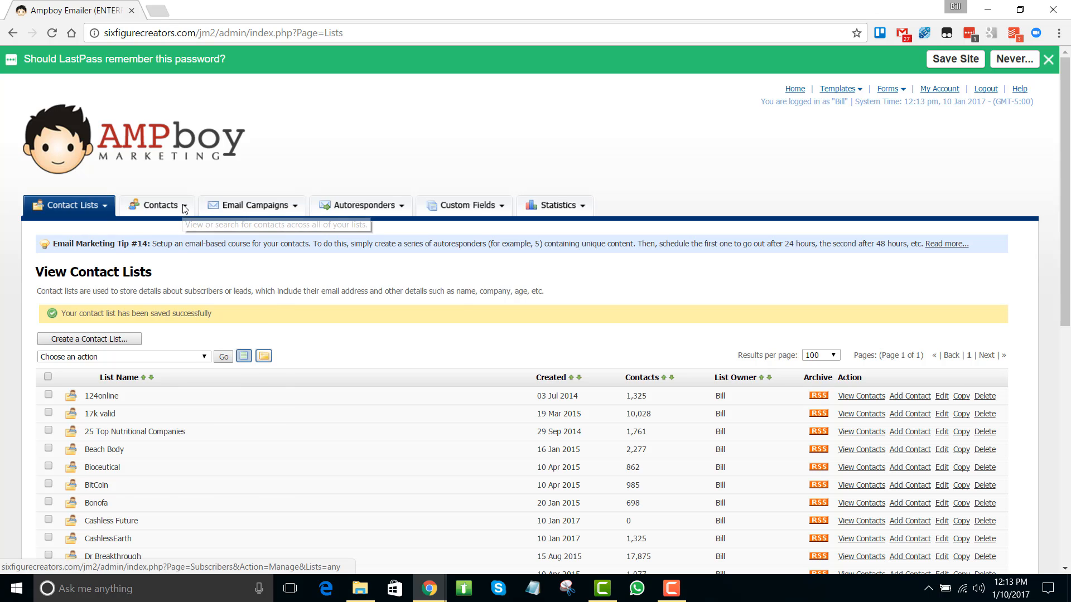
Start Import Contacts From a File with Cashless Future (0 active contacts) as the target list
left_click(160, 205)
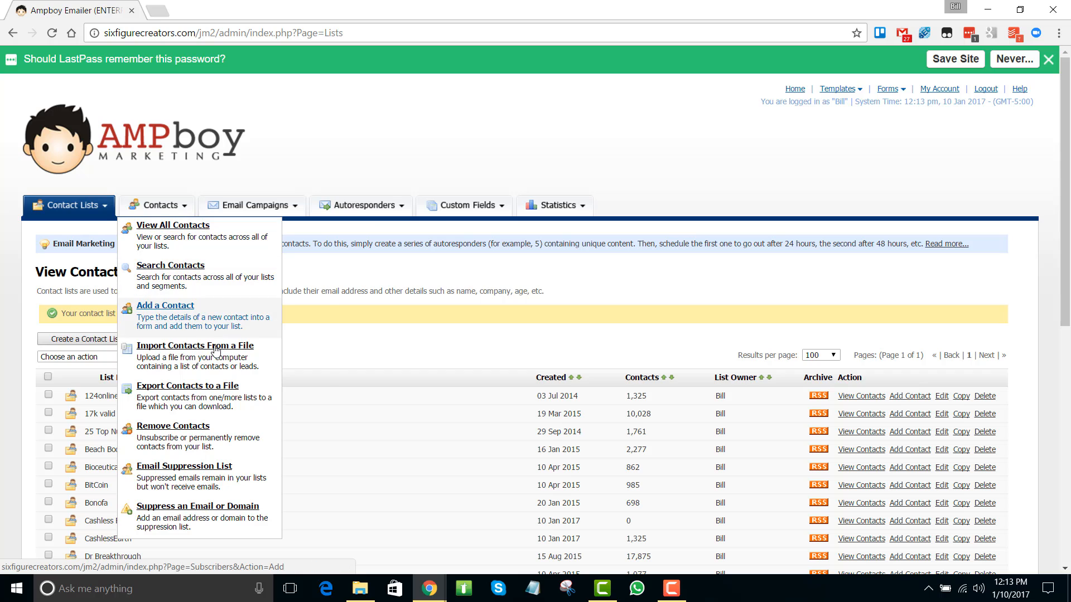
left_click(194, 346)
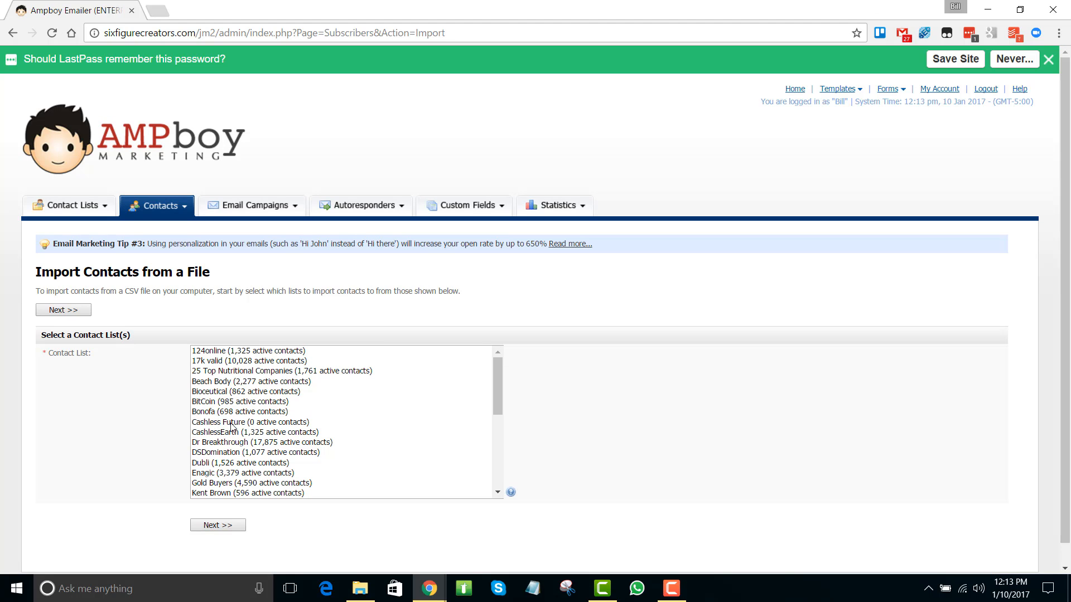
left_click(249, 422)
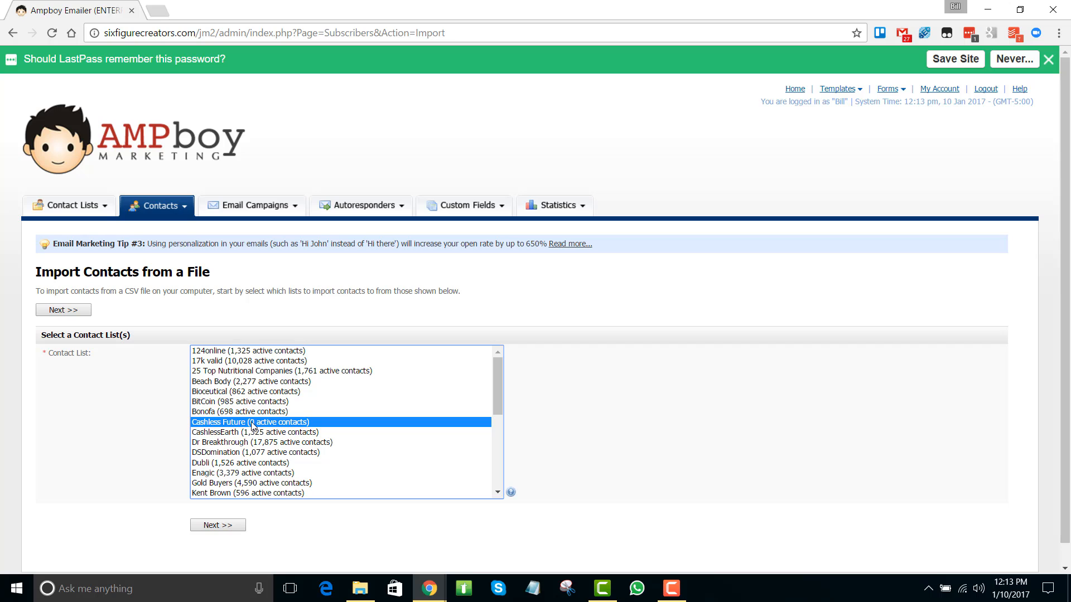
left_click(218, 525)
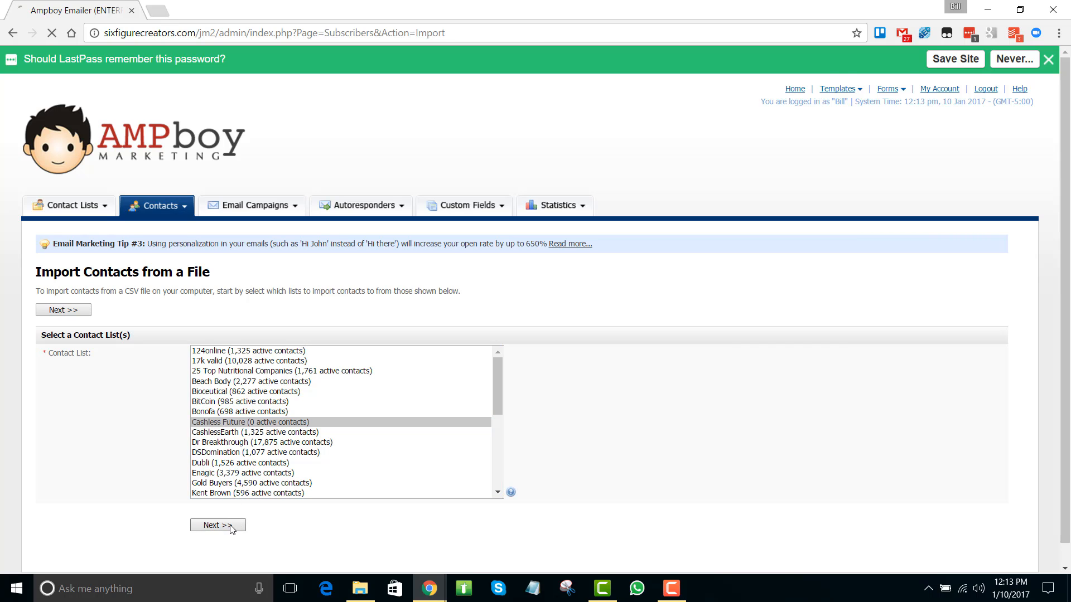
Upload the emails.csv file from the Desktop and continue to field linking
left_click(217, 525)
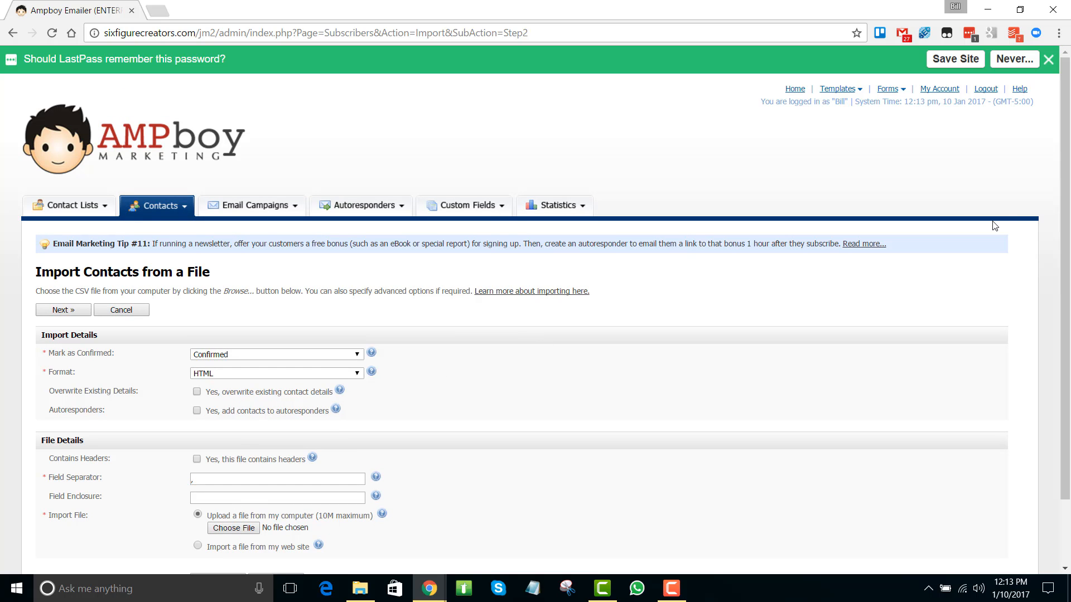
scroll("down", 3)
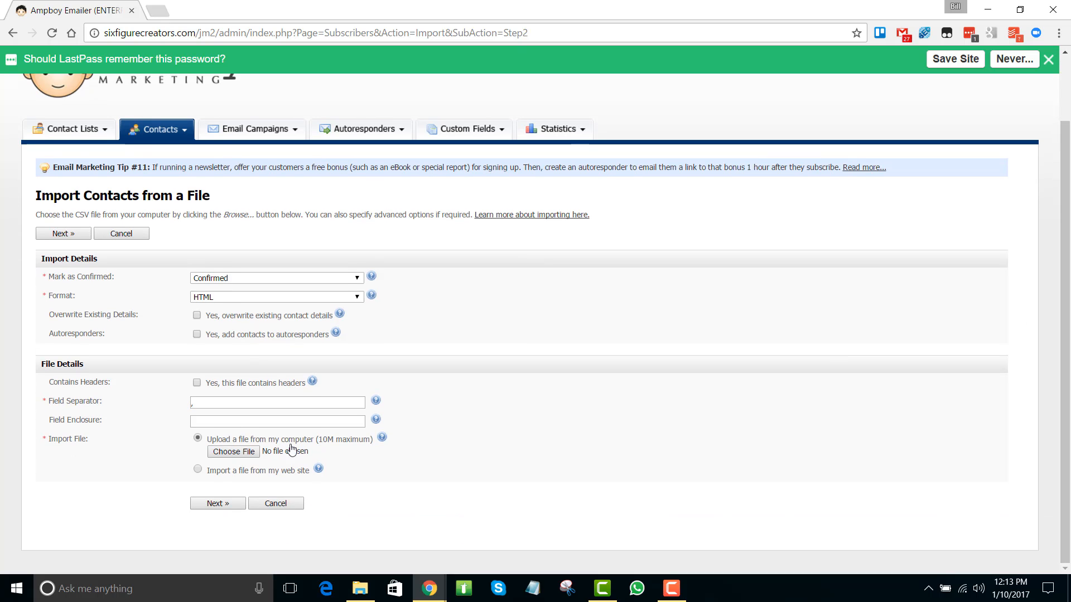
left_click(233, 452)
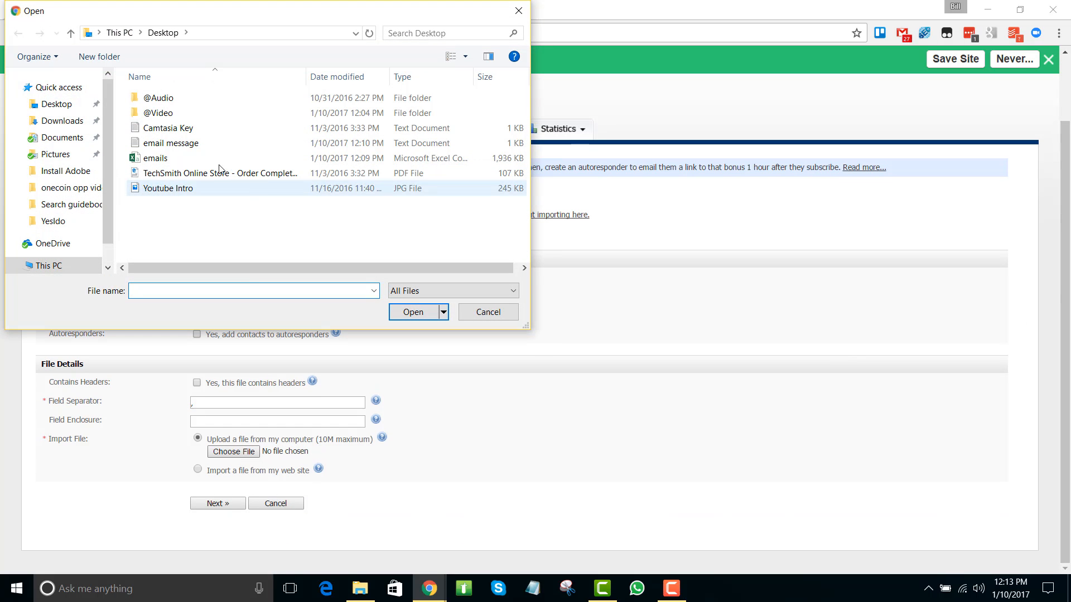
left_click(55, 104)
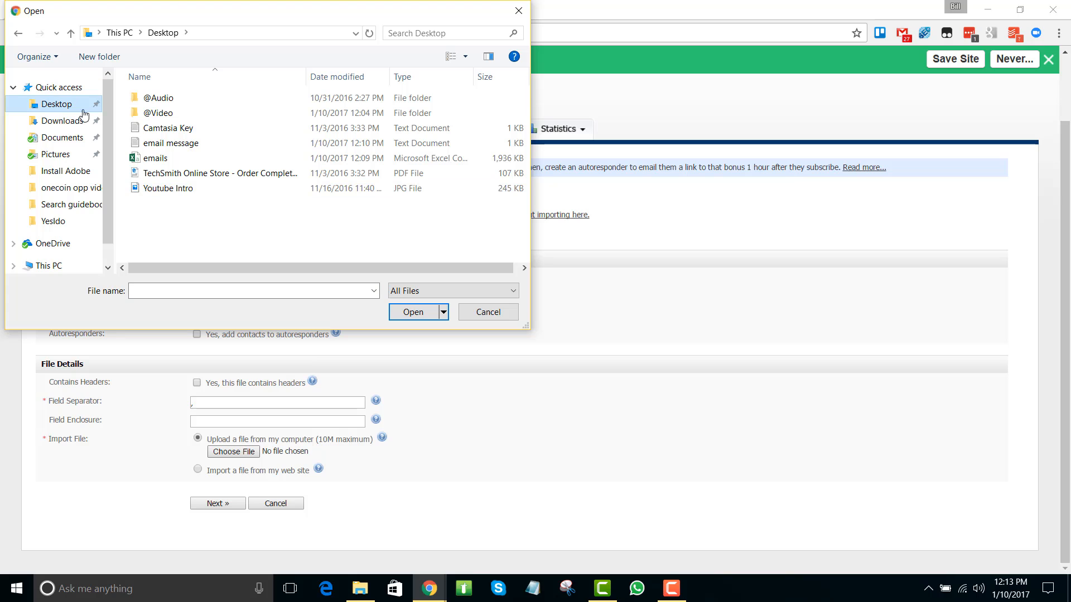
left_click(156, 157)
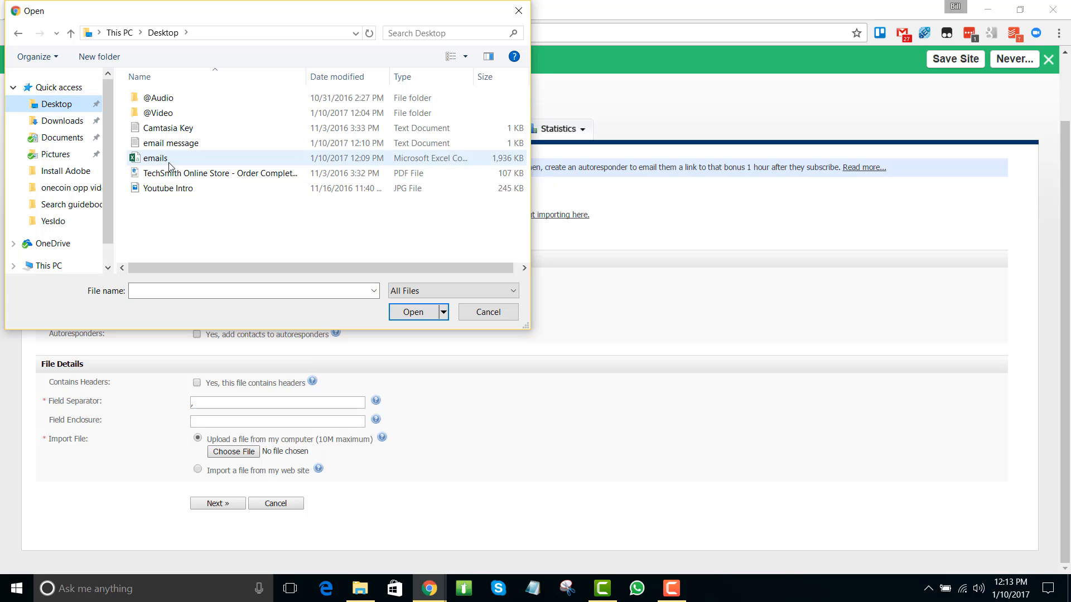
left_click(413, 311)
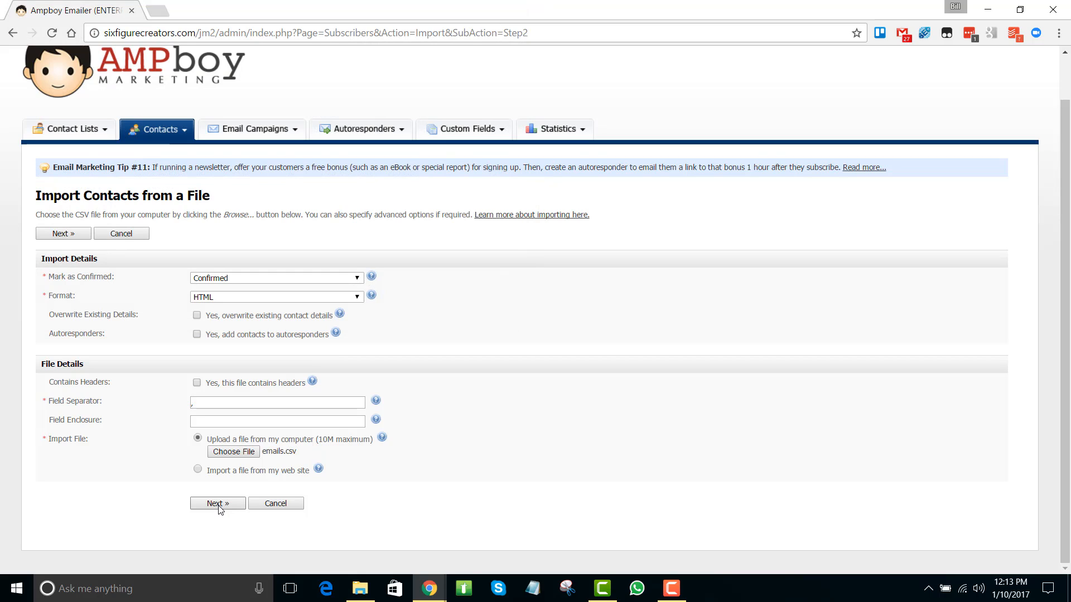
left_click(218, 503)
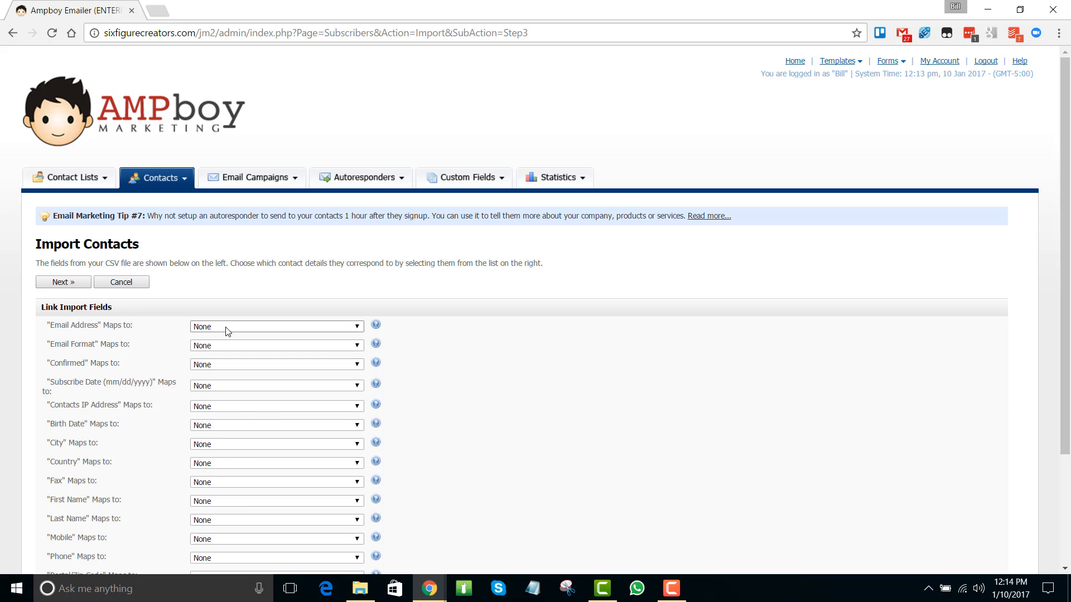
Map the file's Email Address column to Email Address and reach the final import step
left_click(275, 326)
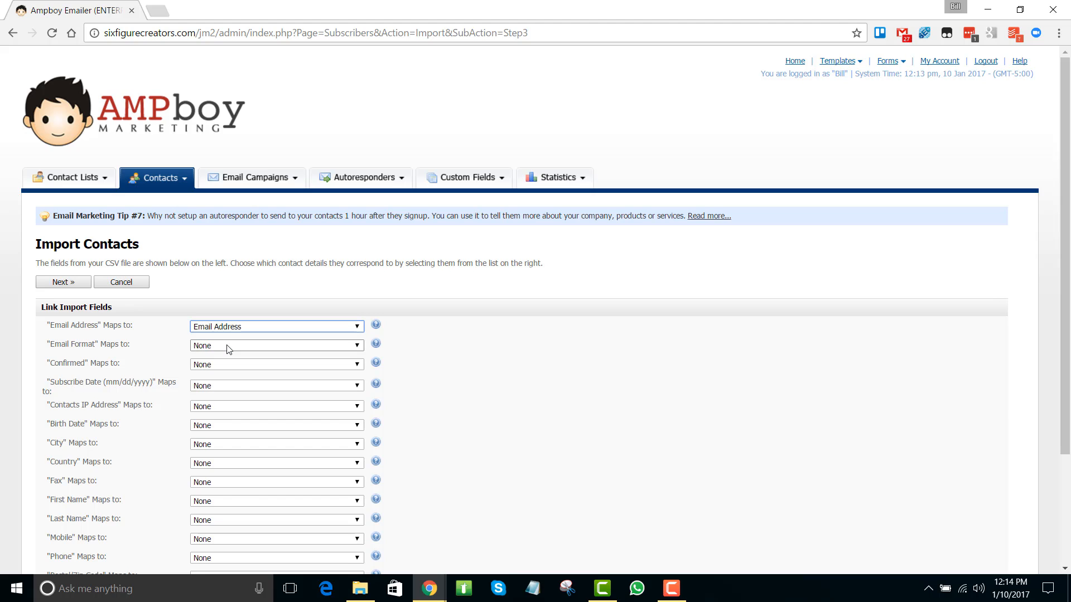
mouse_move(77, 388)
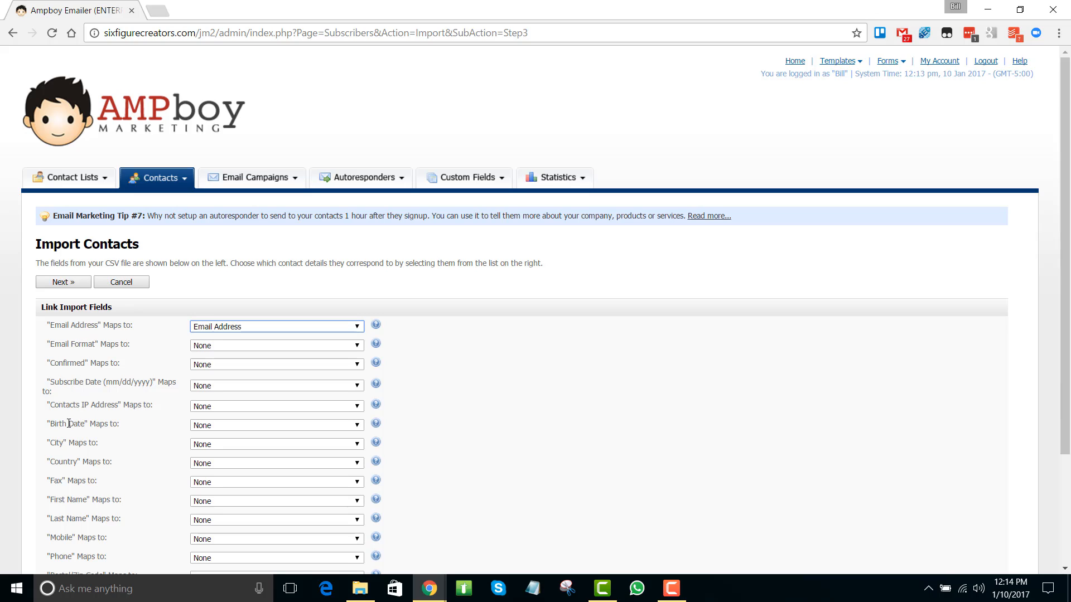
mouse_move(442, 376)
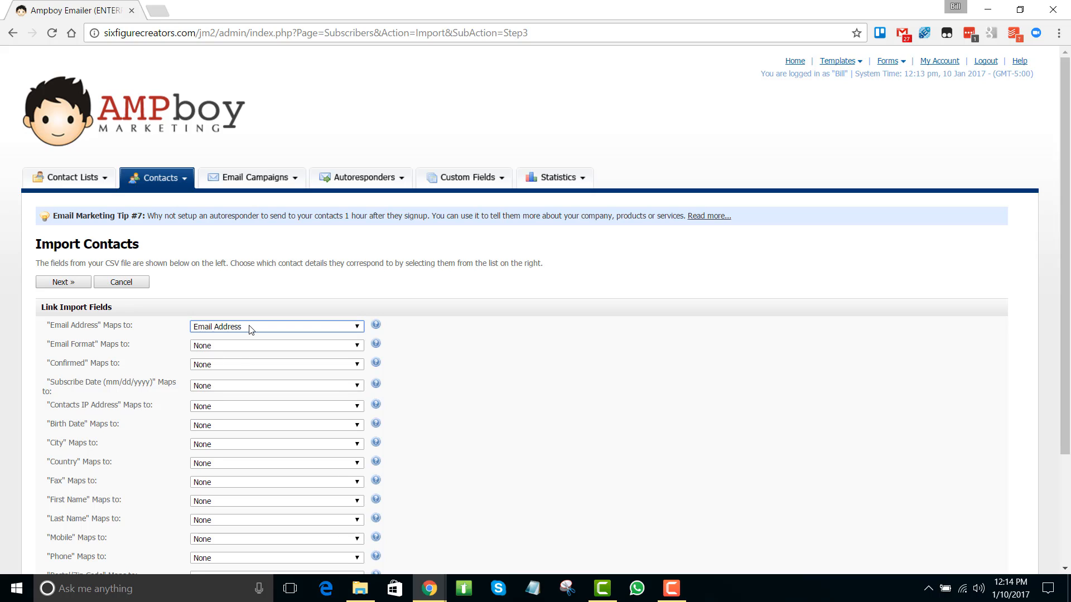
mouse_move(62, 282)
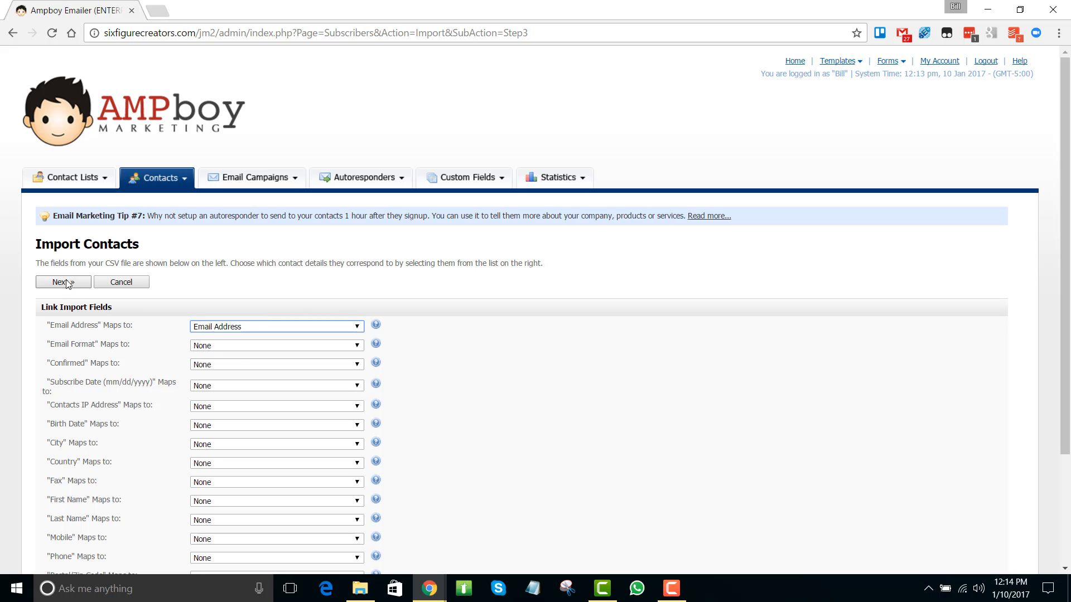
left_click(62, 282)
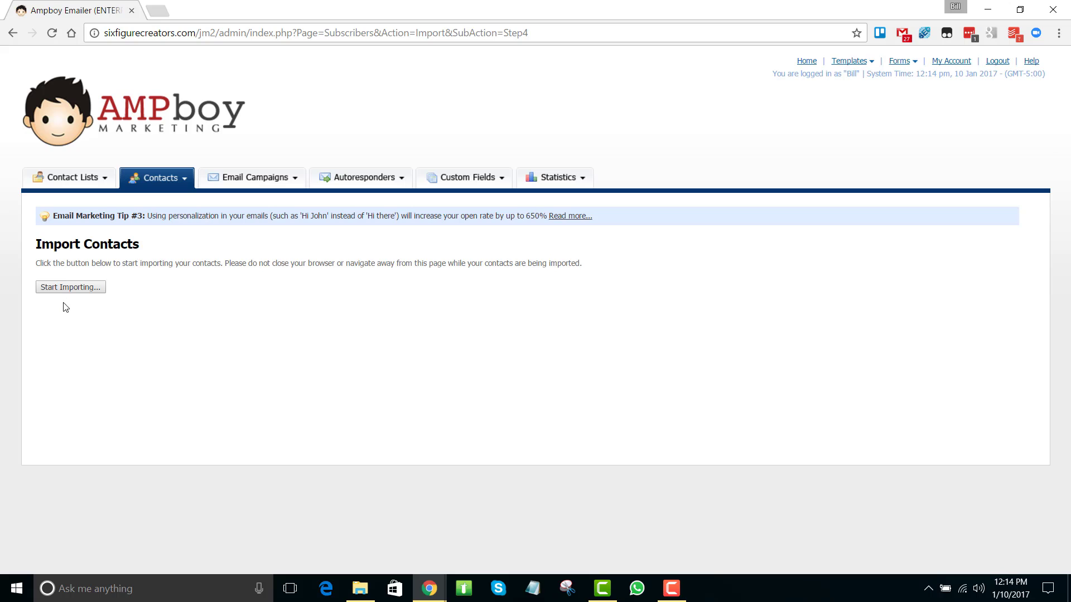
Start importing the contacts into the Cashless Future list
left_click(69, 287)
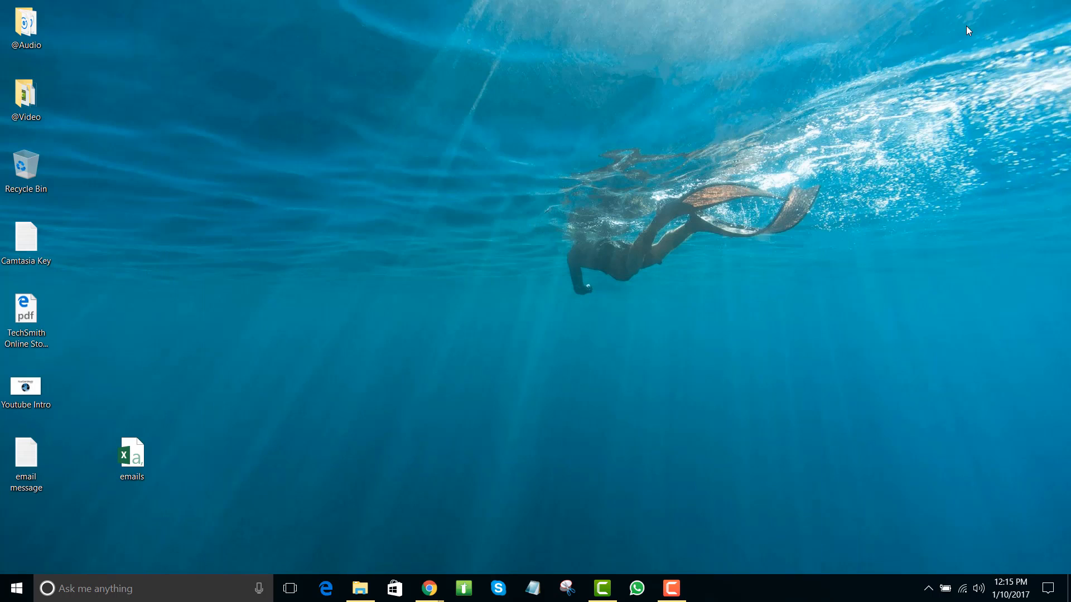
Open the desktop 'email message' file in Notepad showing the Bitcoin pitch and cashlessearth link
left_click(26, 457)
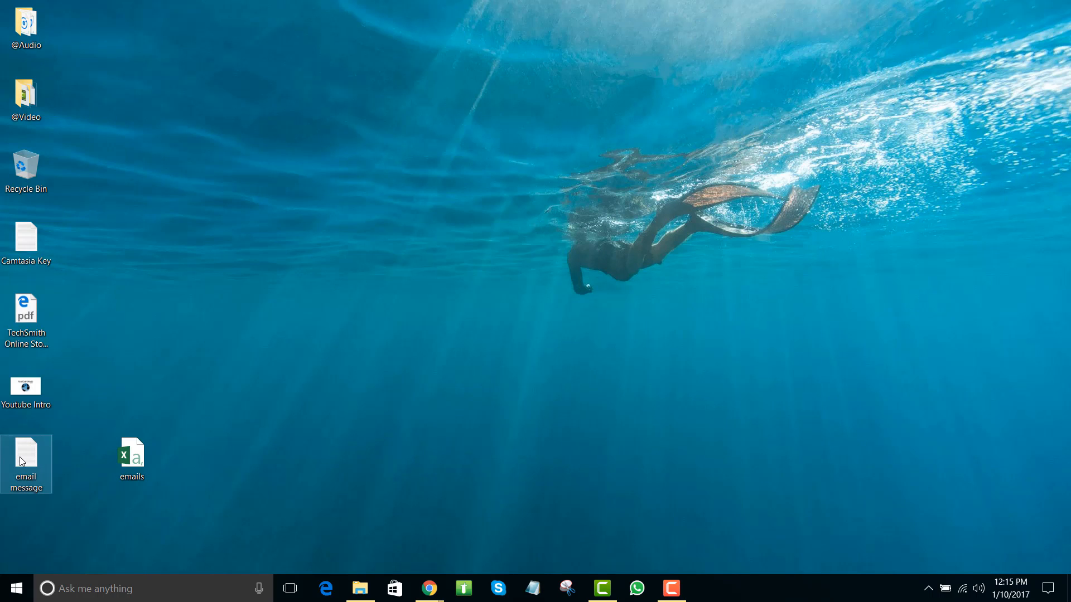
double_click(26, 458)
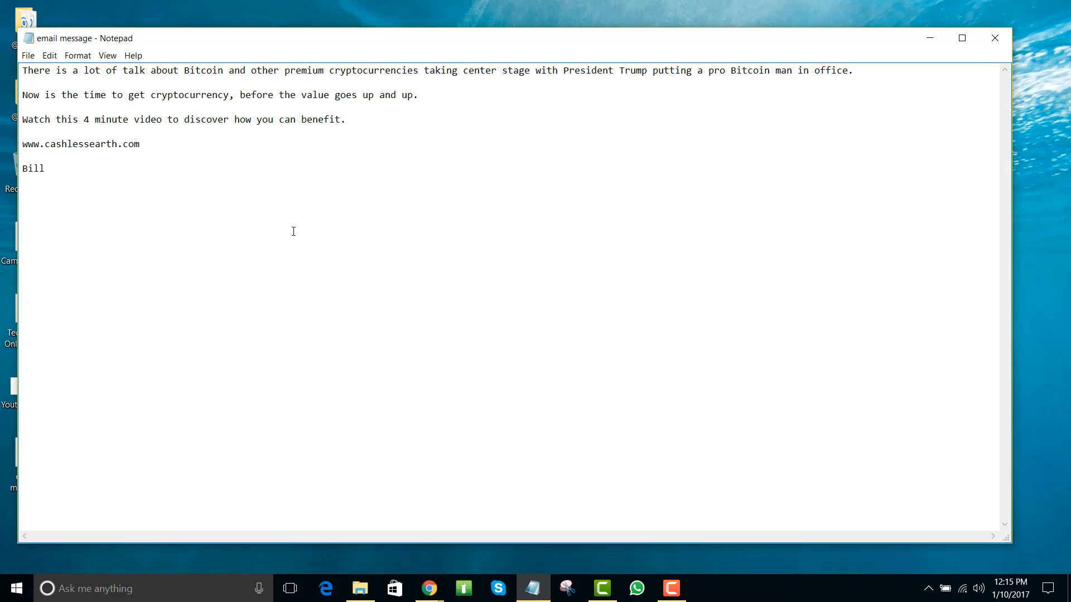
mouse_move(216, 123)
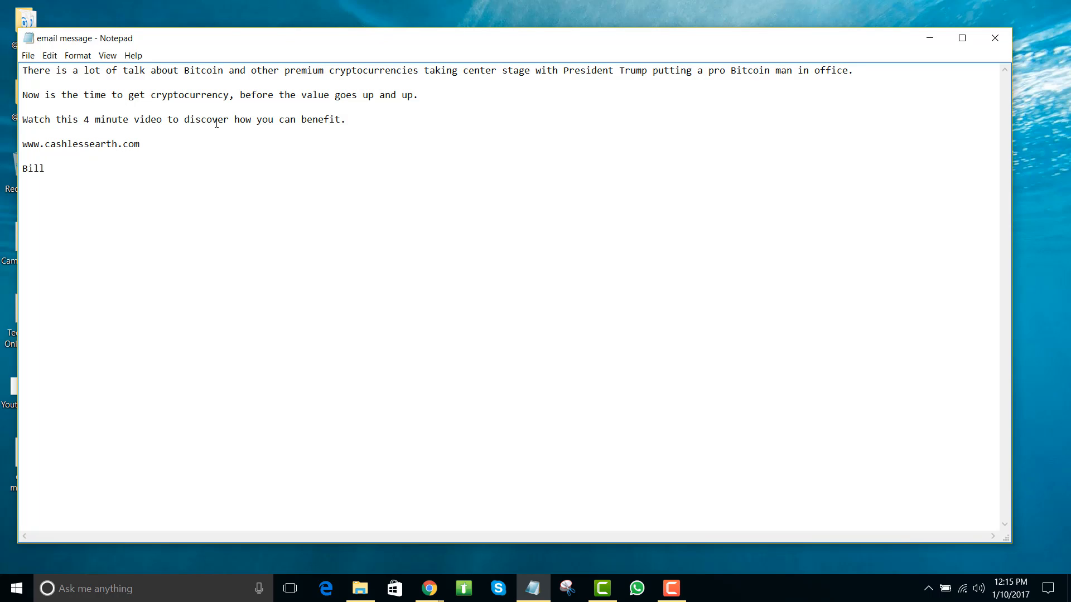
left_click(22, 70)
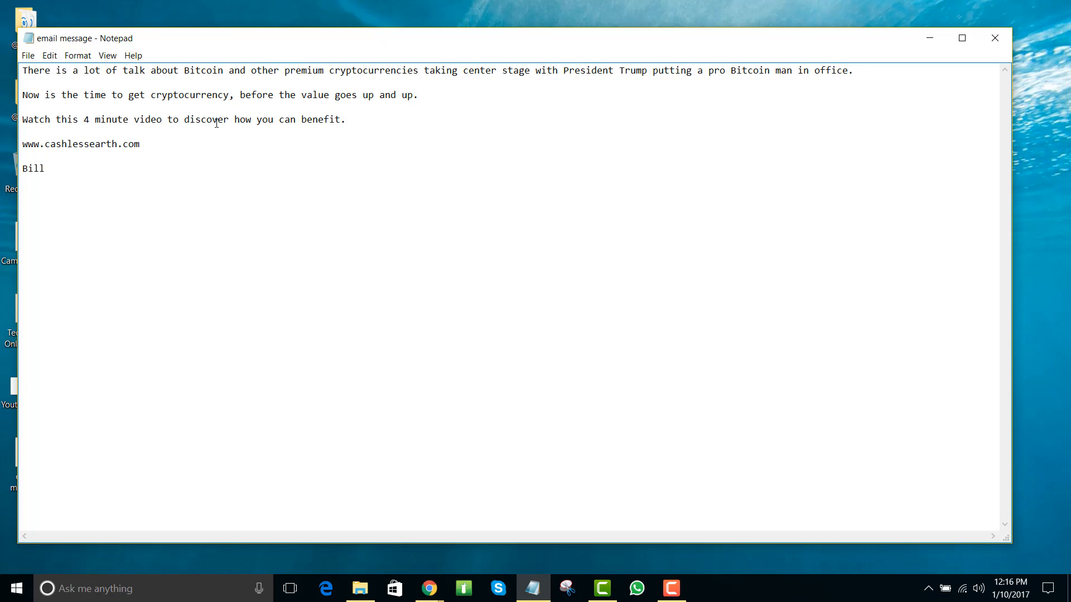
left_click(22, 69)
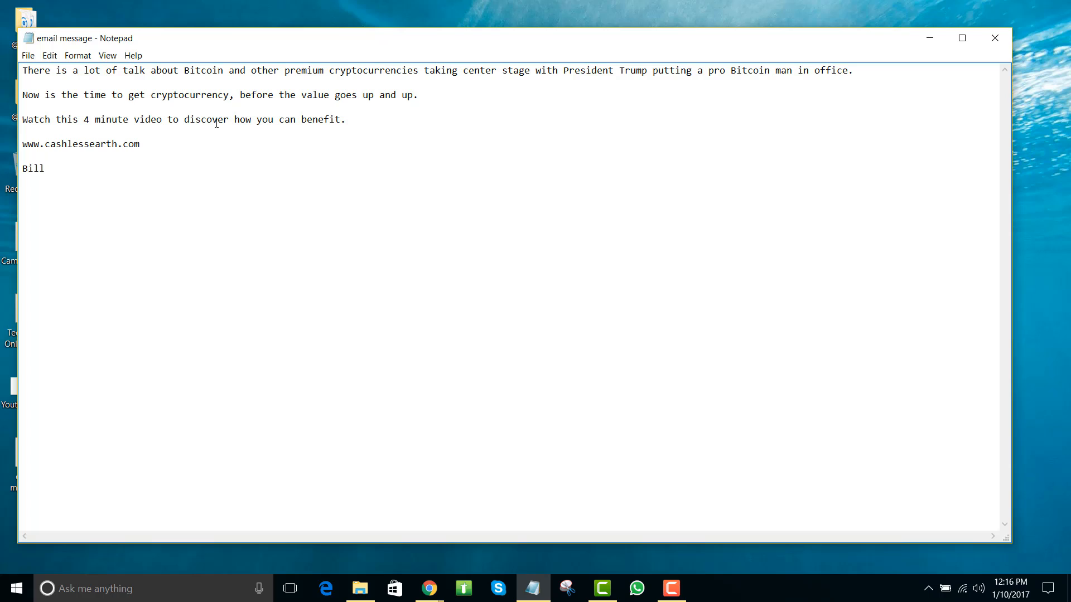
left_click(22, 69)
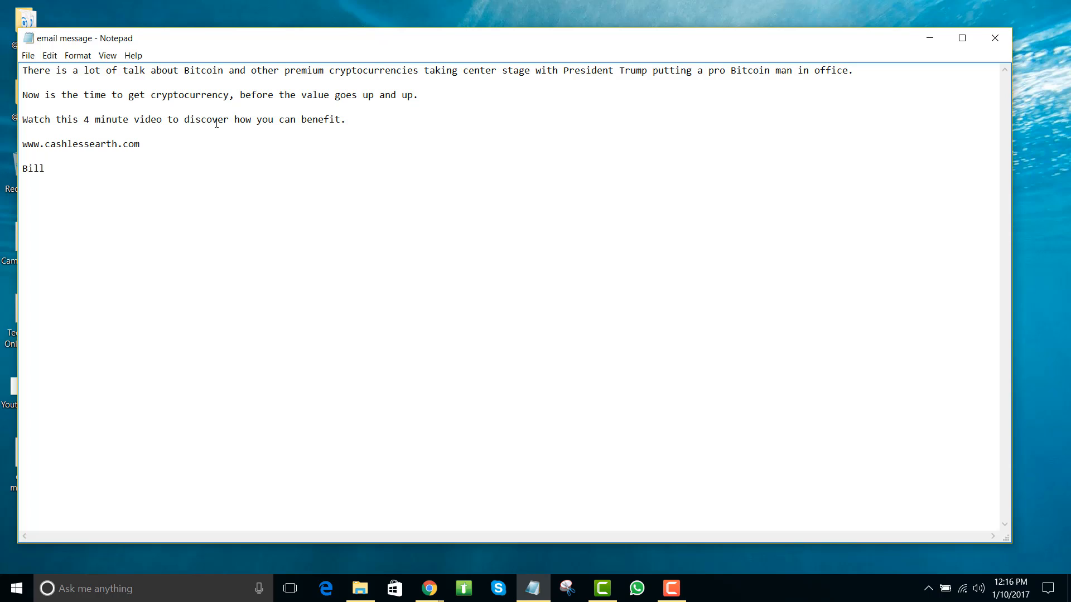
left_click(22, 70)
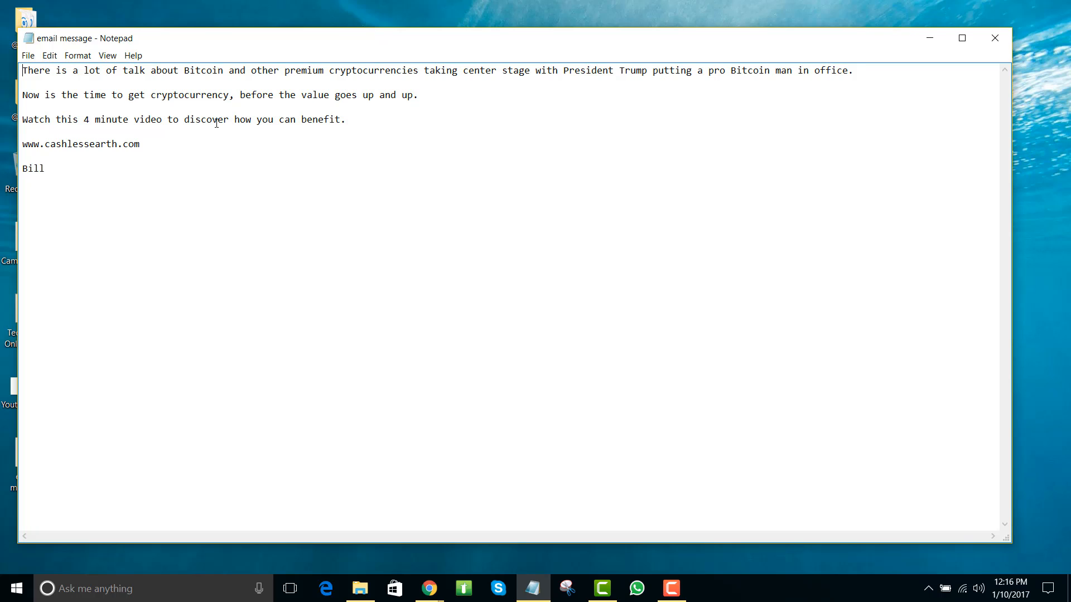
mouse_move(84, 123)
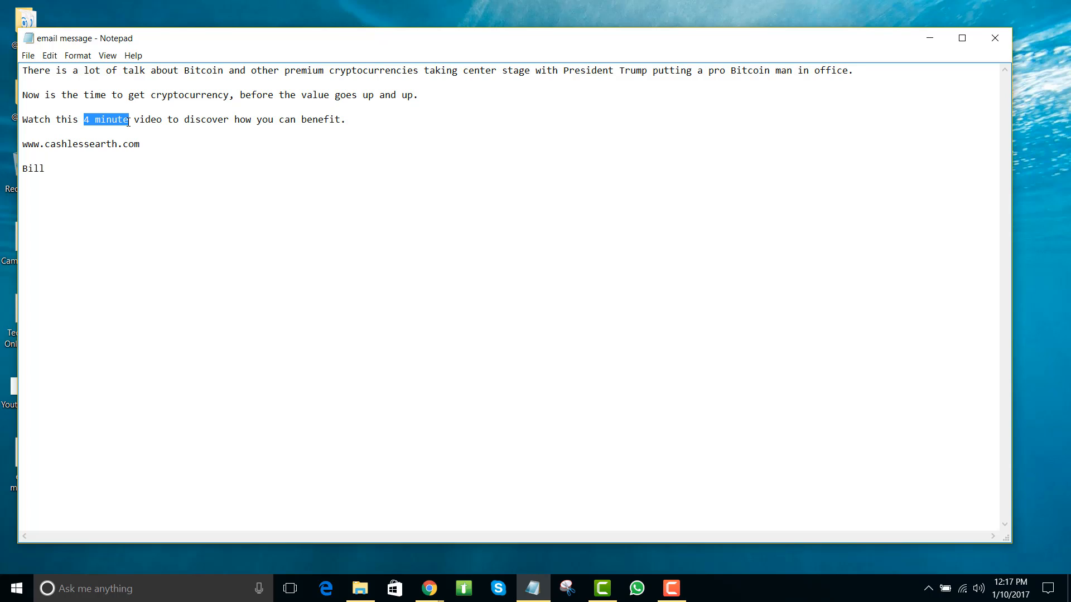
left_click(103, 120)
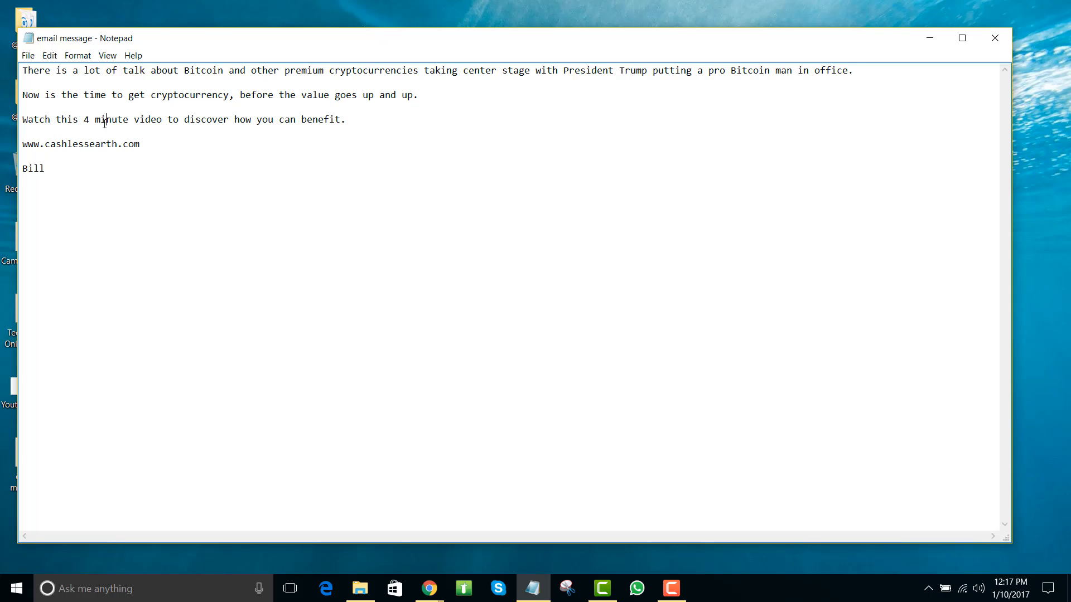
mouse_move(428, 588)
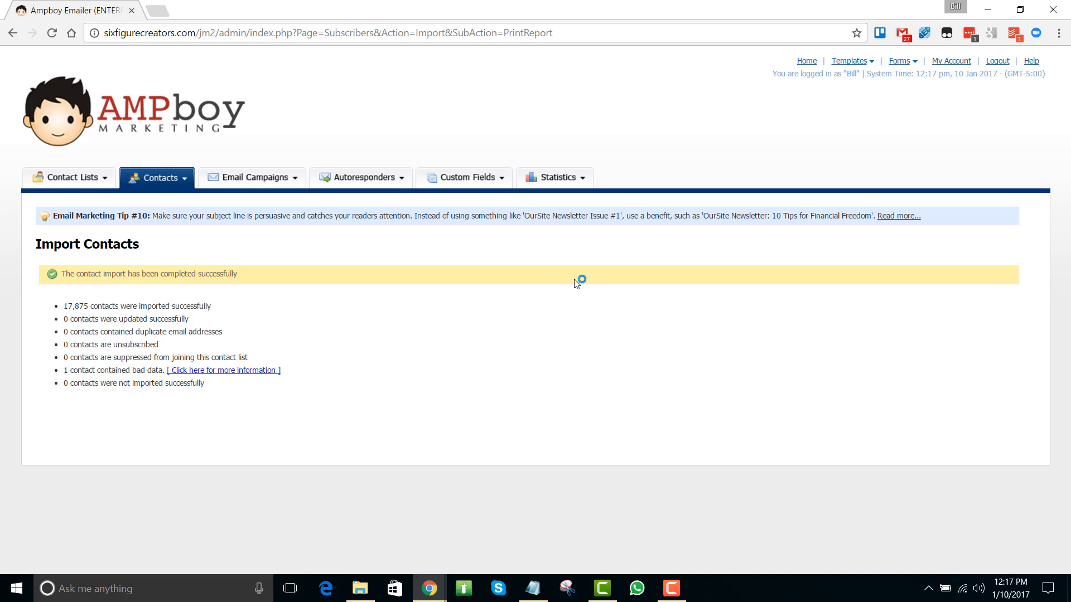
mouse_move(94, 306)
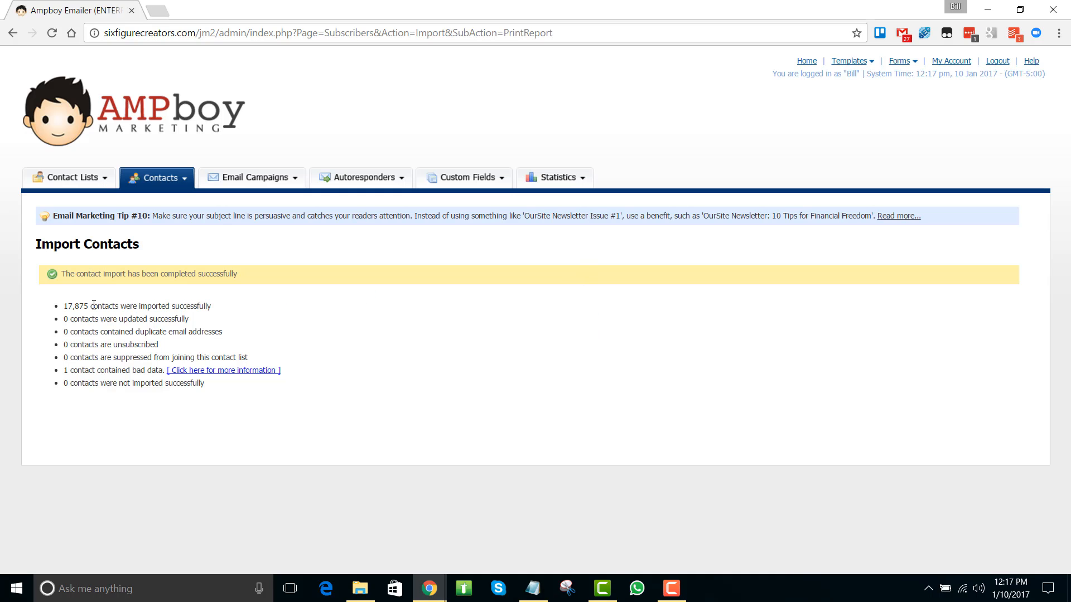
mouse_move(116, 374)
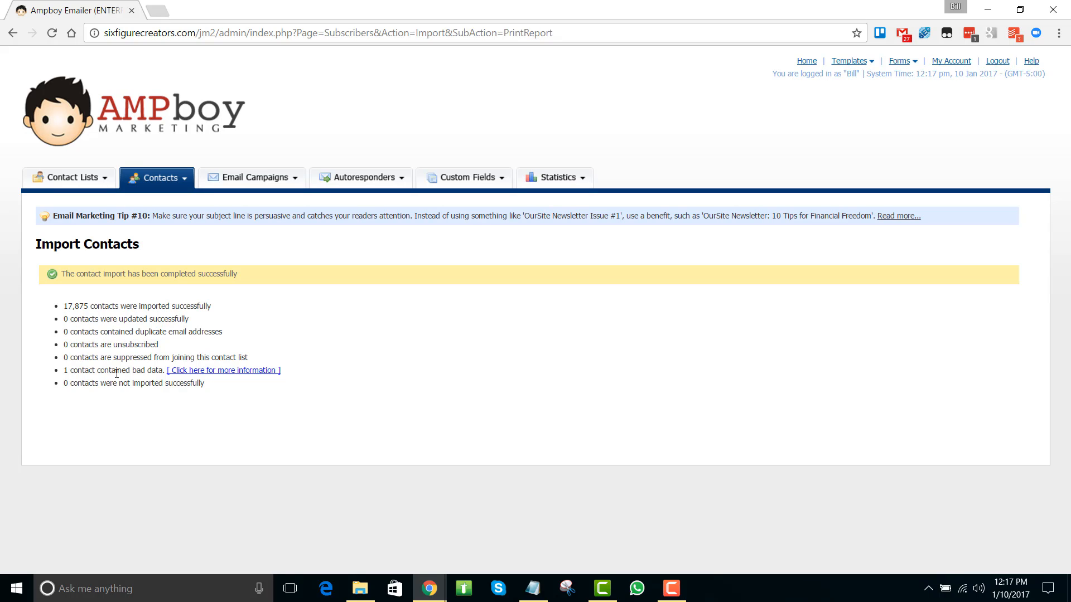
mouse_move(348, 315)
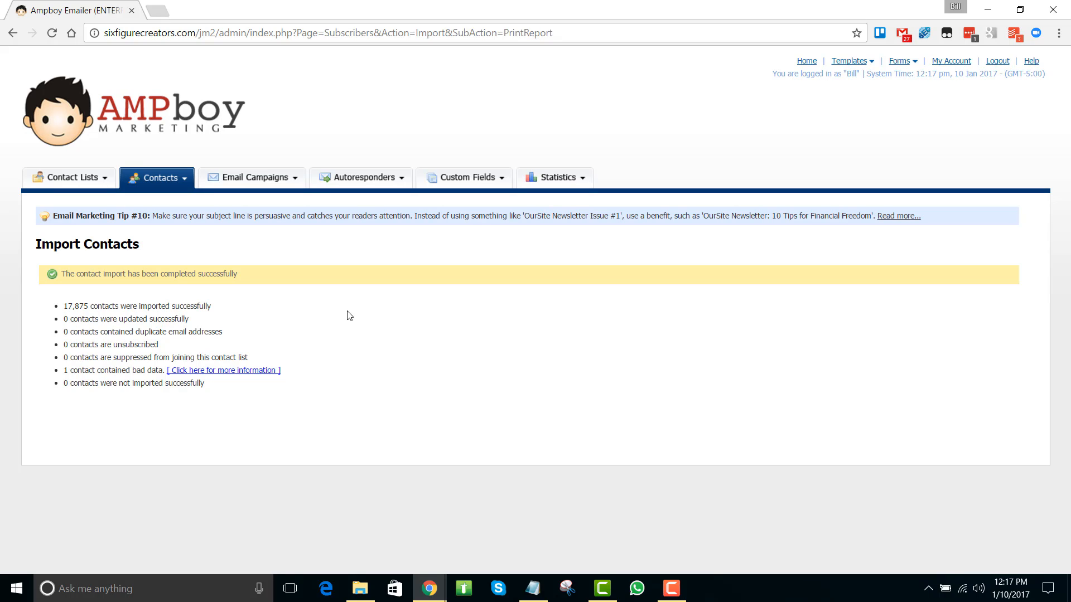
mouse_move(387, 298)
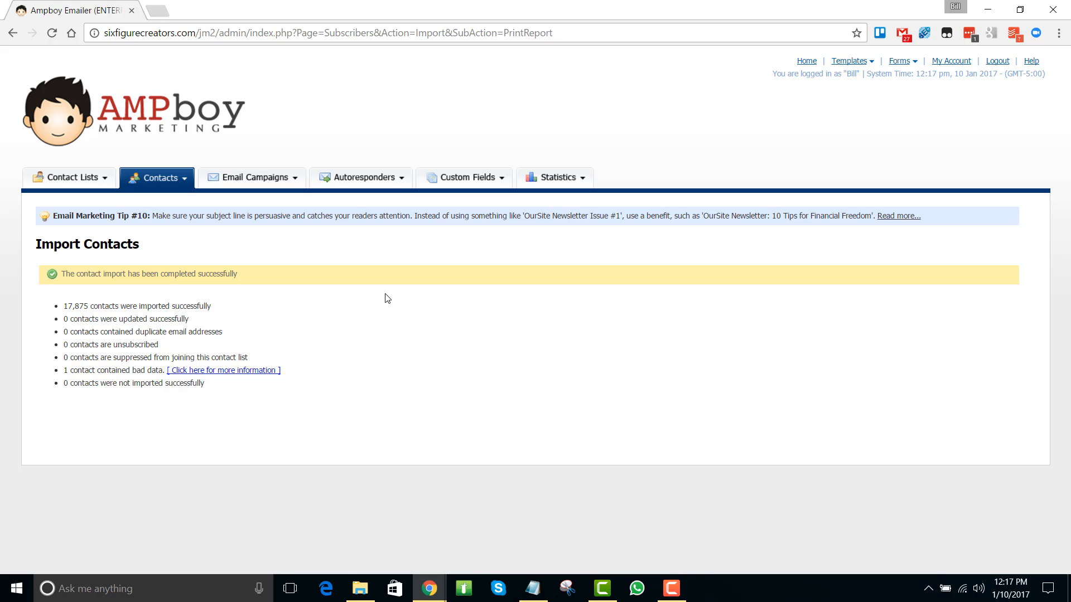
Start creating a new email campaign from the Email Campaigns menu
left_click(254, 178)
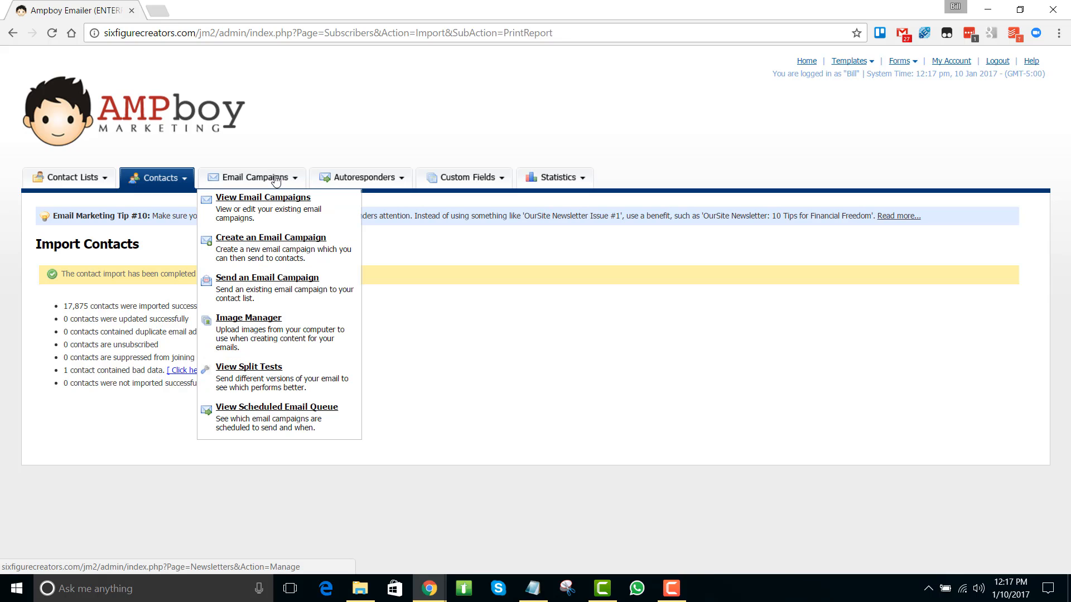
left_click(270, 237)
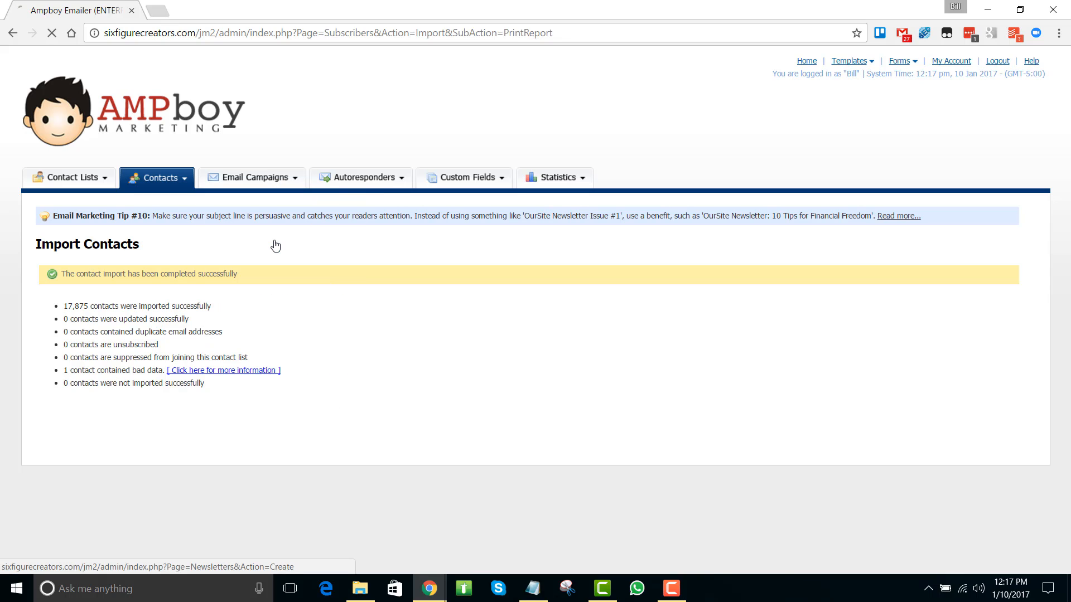
Name the campaign 'trump', choose No Template and continue to the content step
left_click(251, 177)
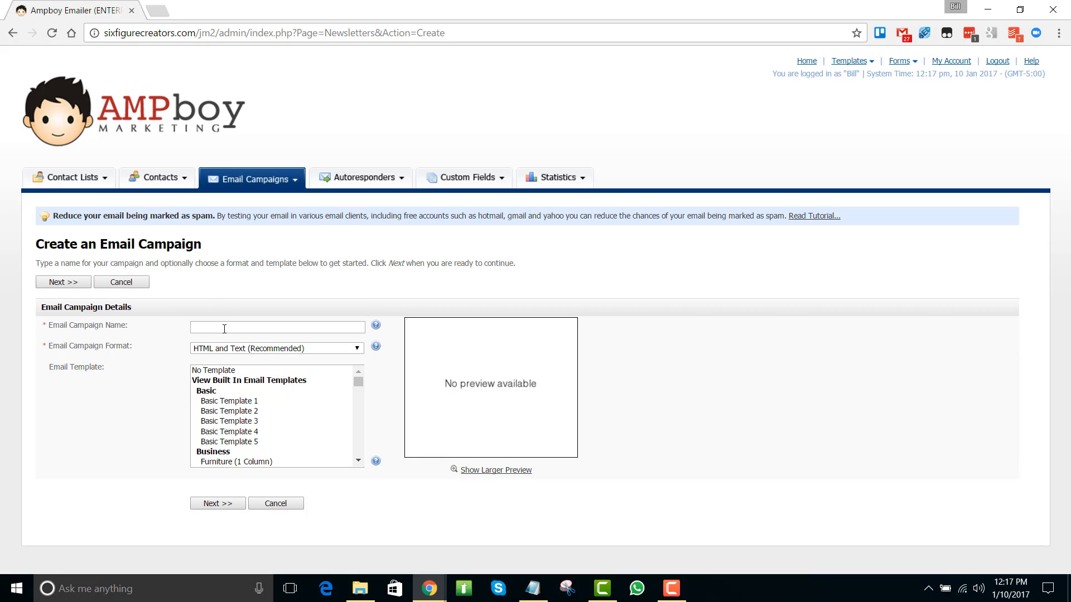
type("trump")
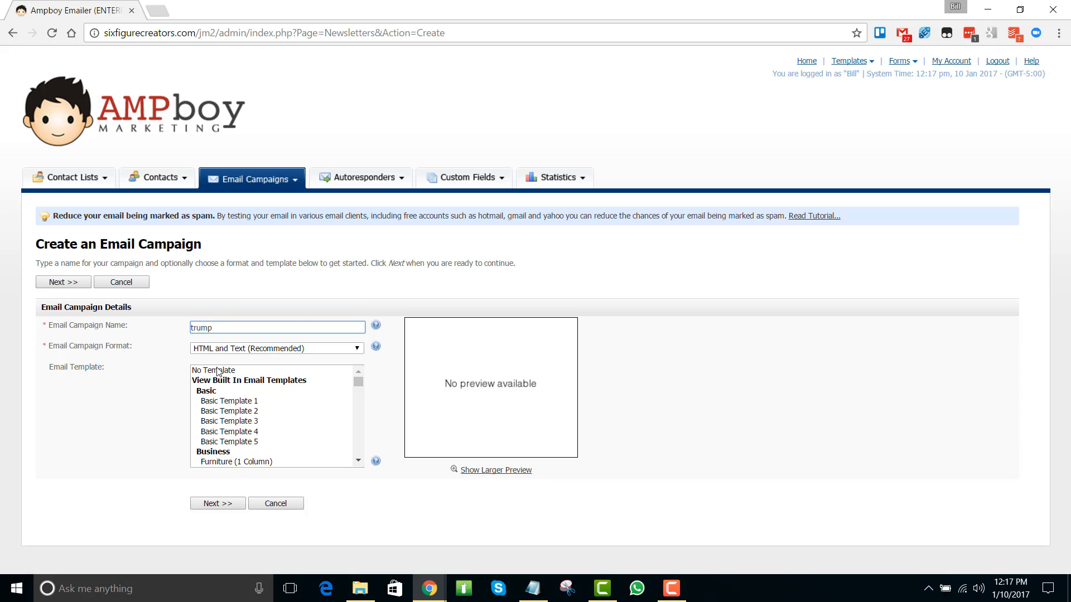
left_click(213, 369)
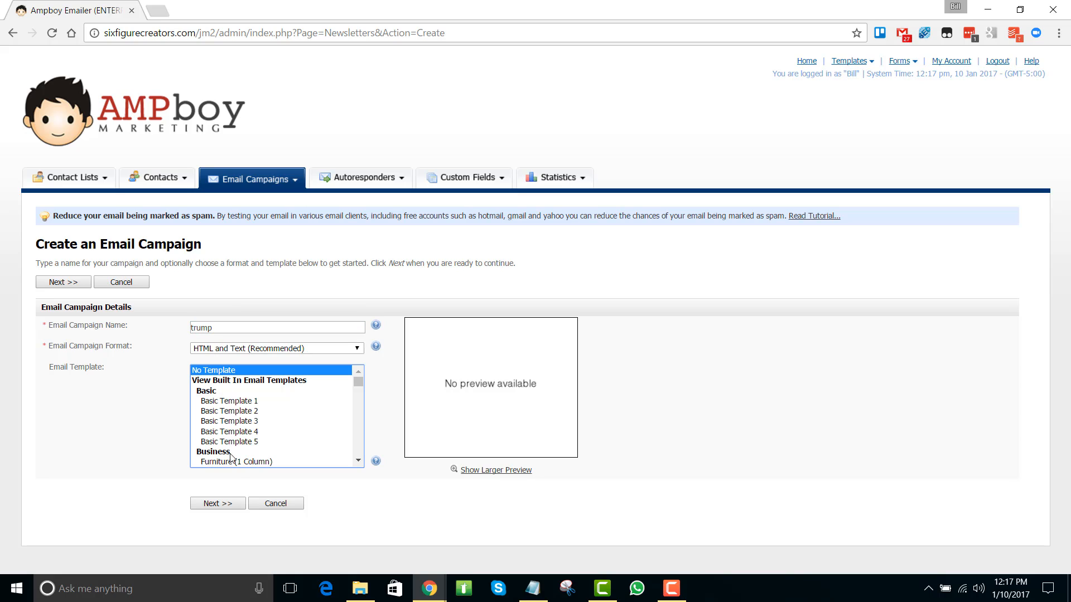
left_click(218, 503)
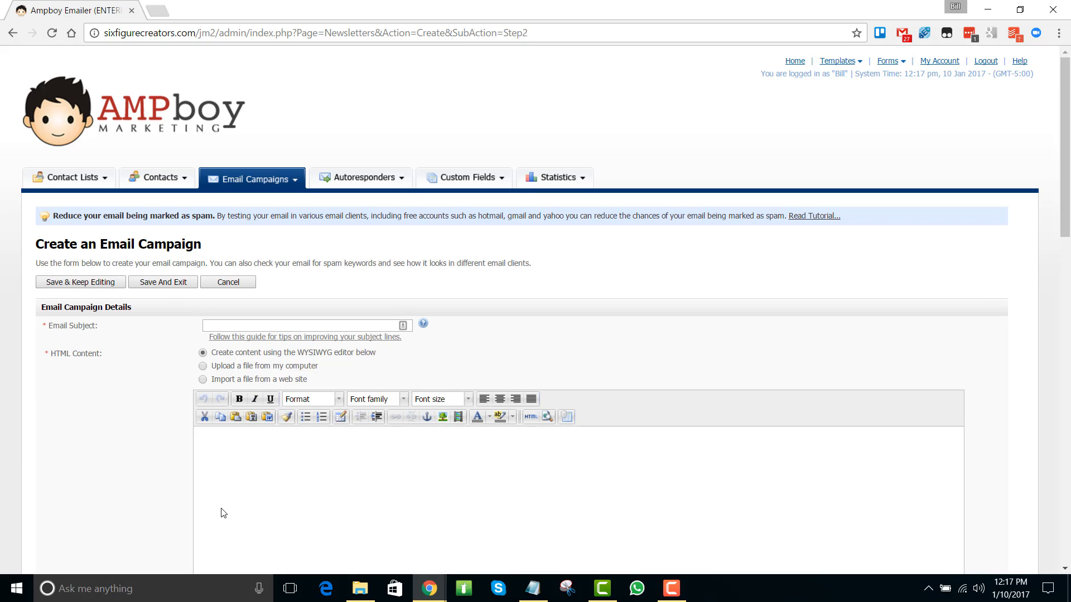
Set the subject to 'Trump will promote Bitcoin and other cryptocurrencies' via the autocomplete suggestion
left_click(302, 325)
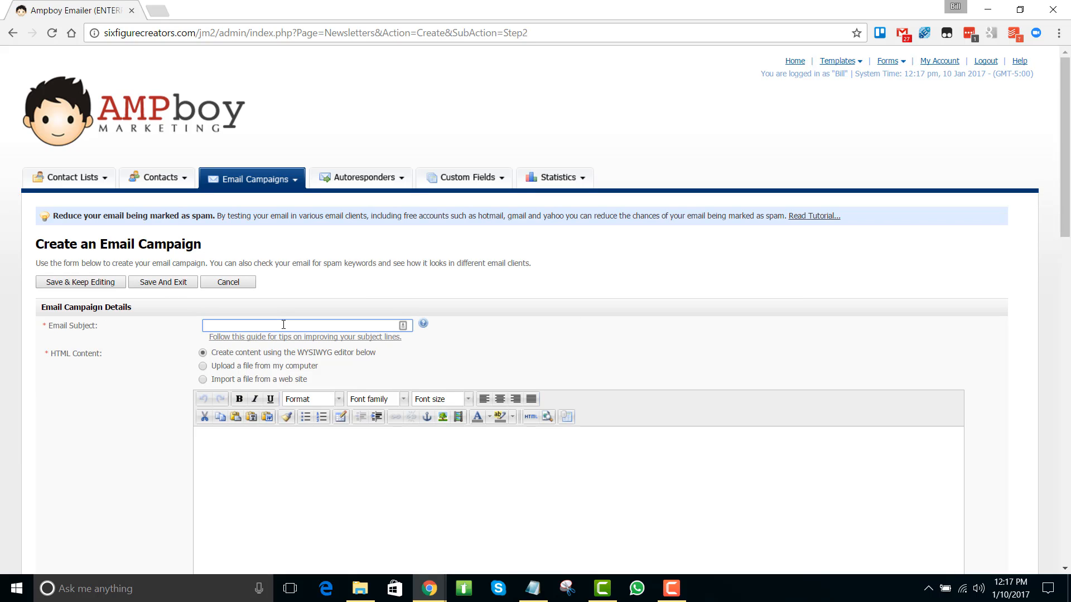
type("Trump")
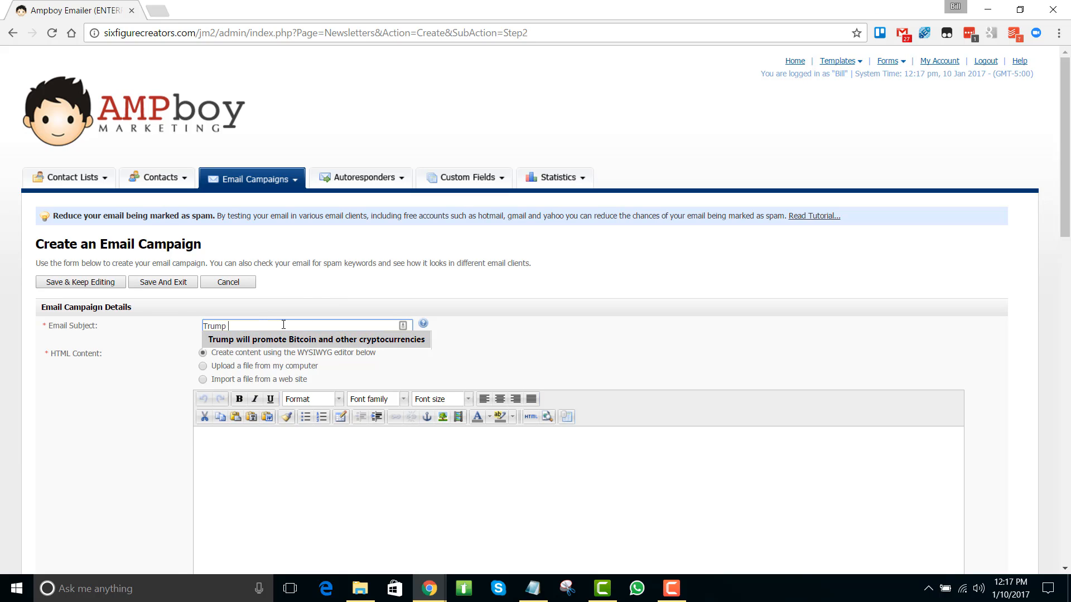
left_click(314, 339)
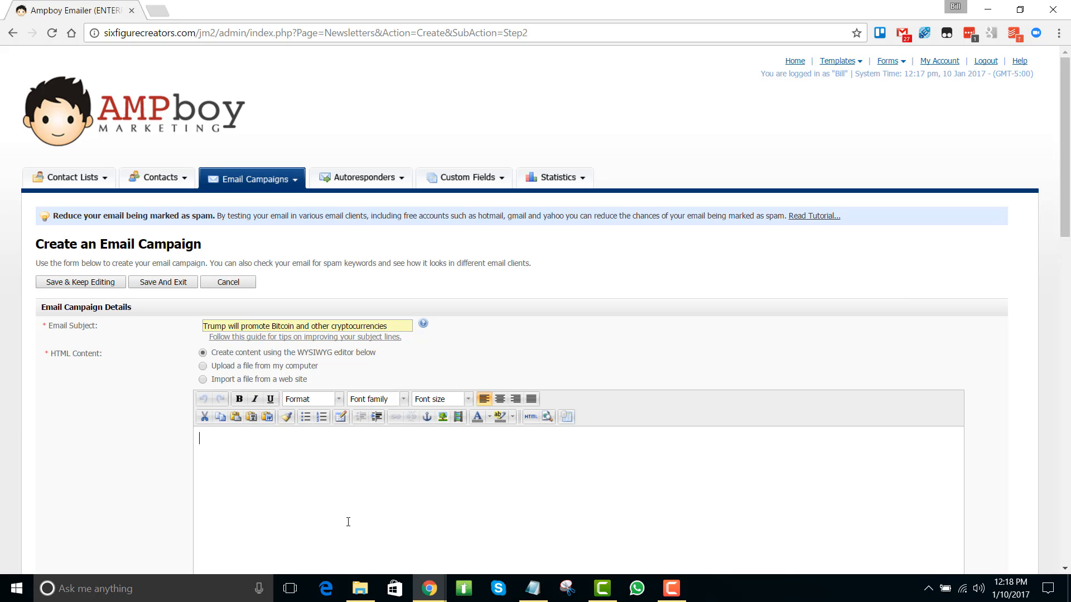
mouse_move(325, 451)
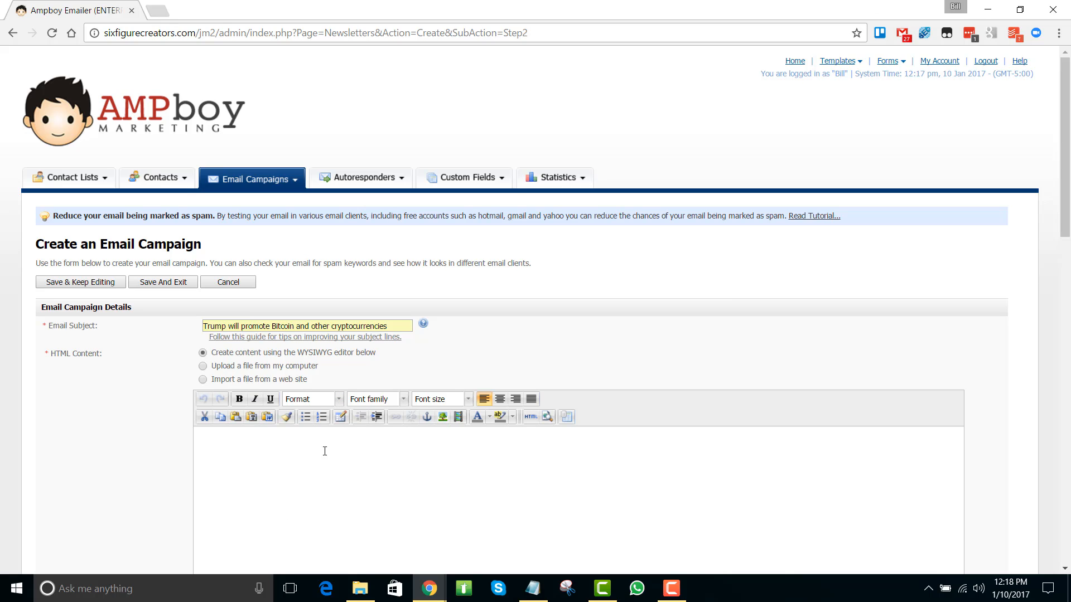
Copy the Bitcoin message from Notepad and paste it into the campaign's HTML and text content
left_click(533, 588)
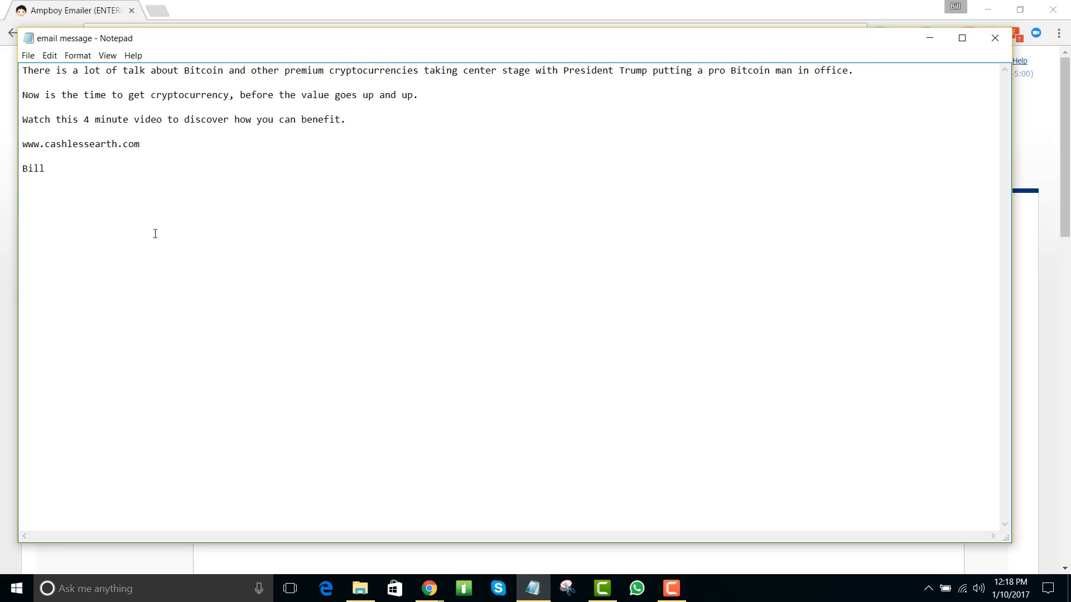
key("ctrl+a")
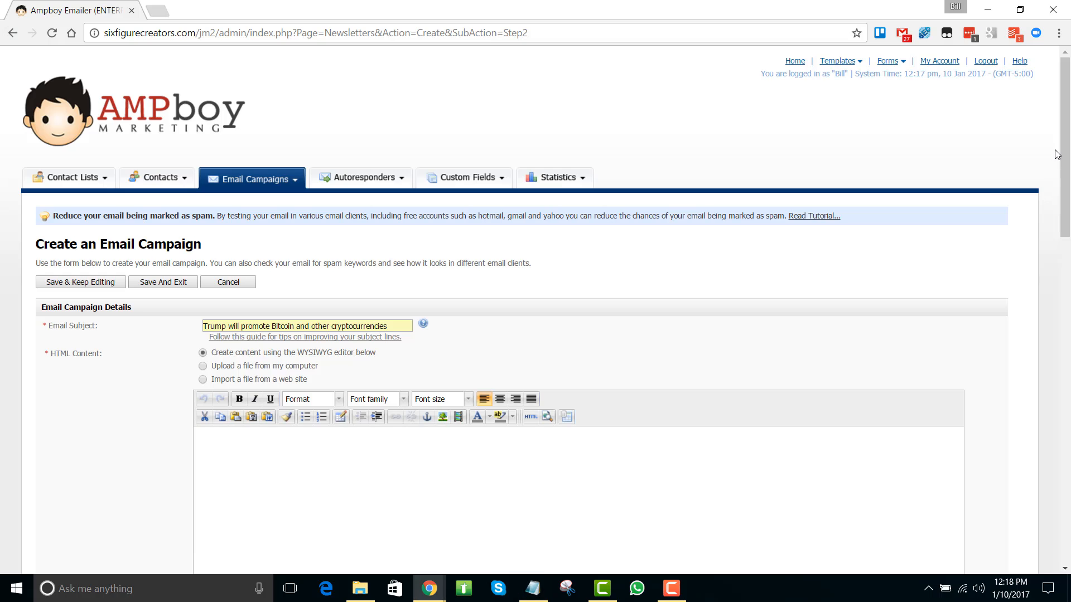
left_click(541, 457)
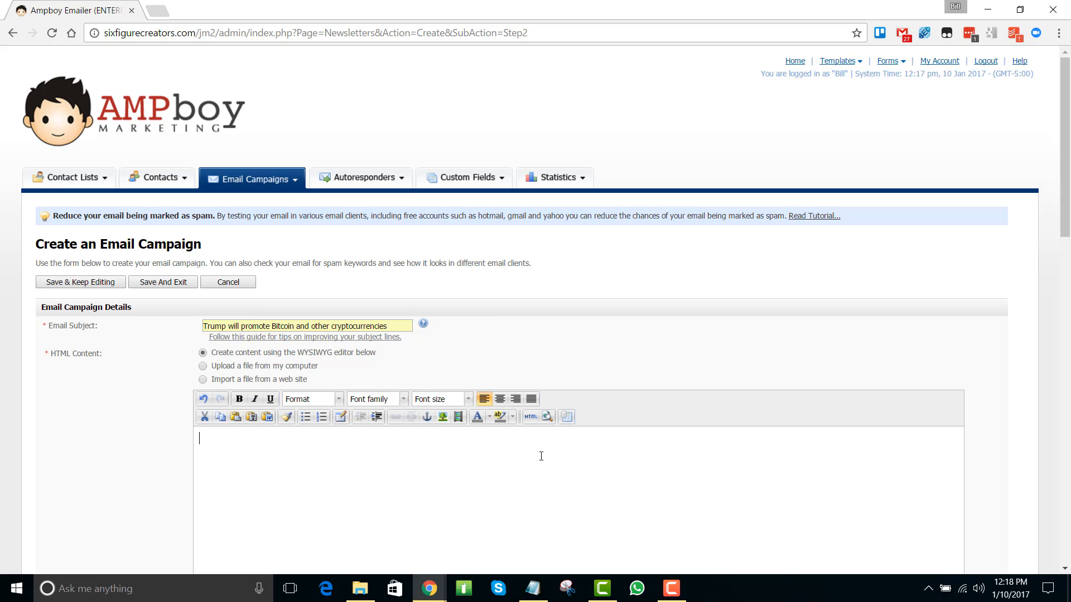
scroll("down", 3)
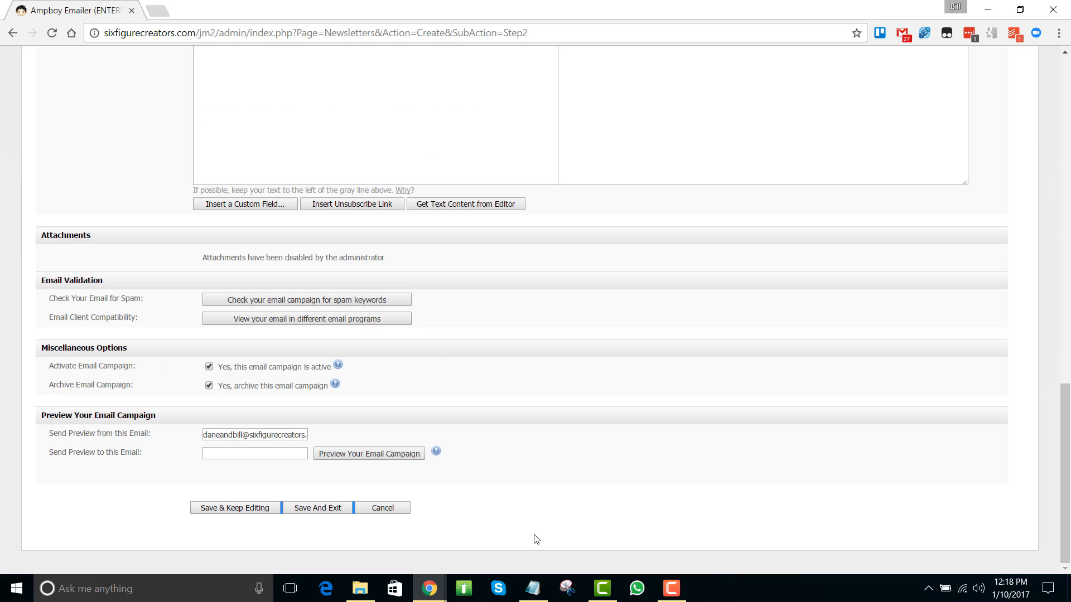
mouse_move(595, 526)
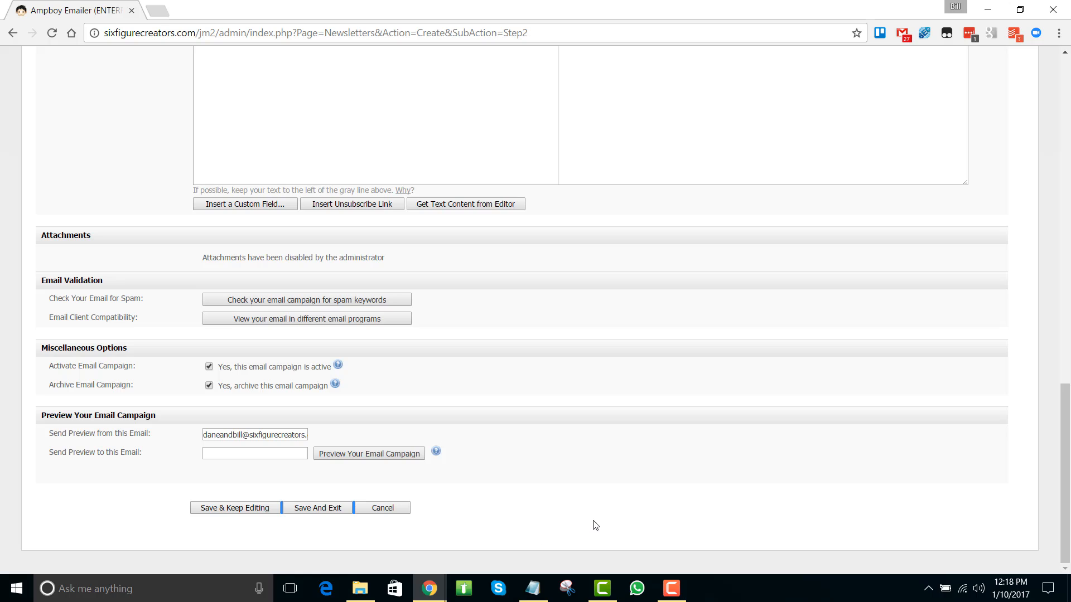
scroll("up", 3)
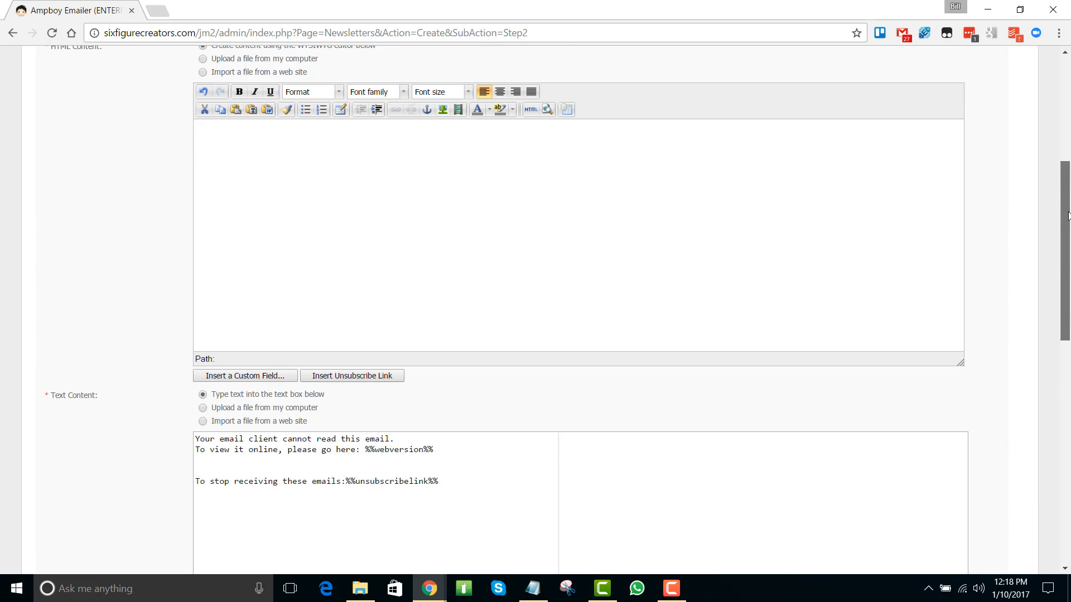
scroll("up", 3)
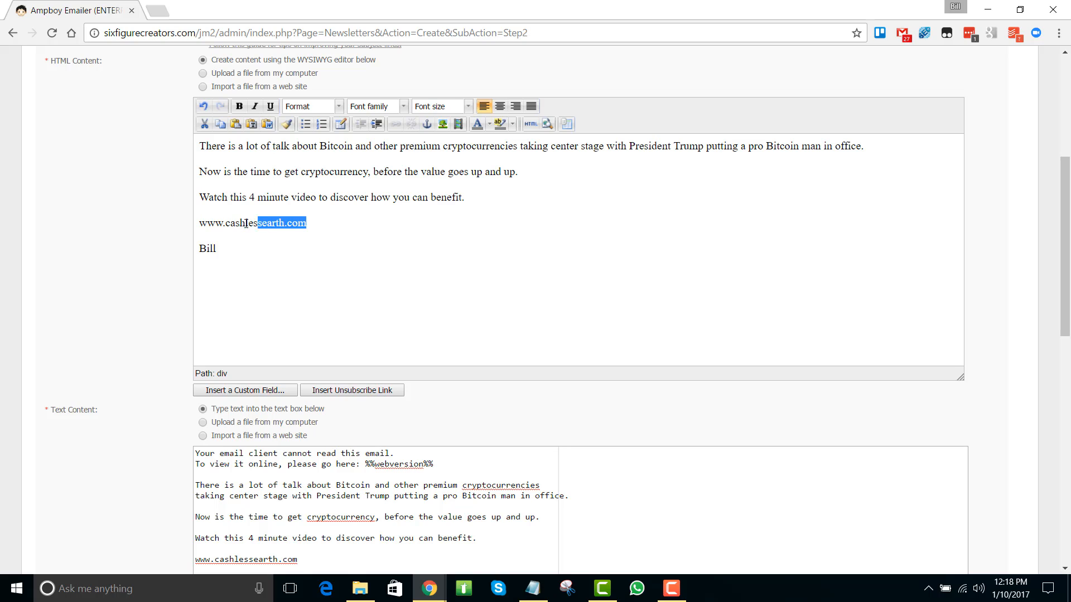
double_click(252, 223)
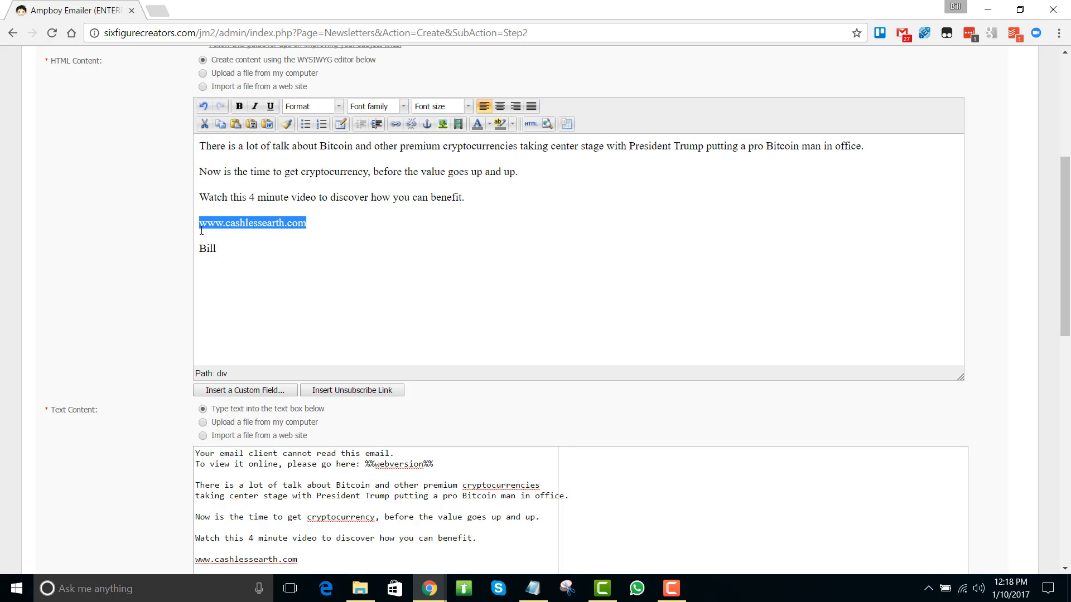
left_click(394, 123)
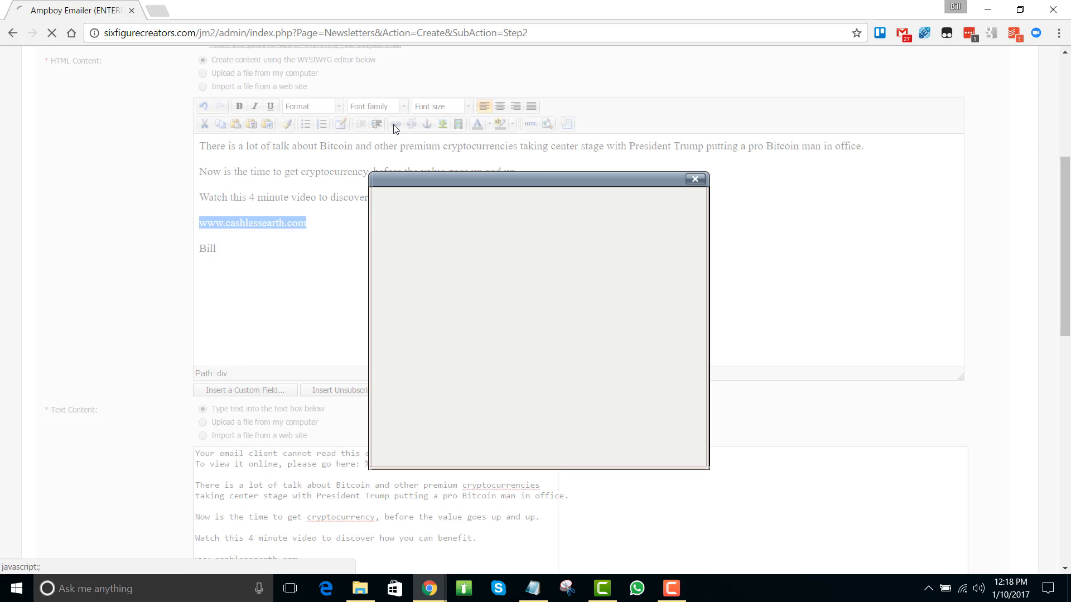
type("htt")
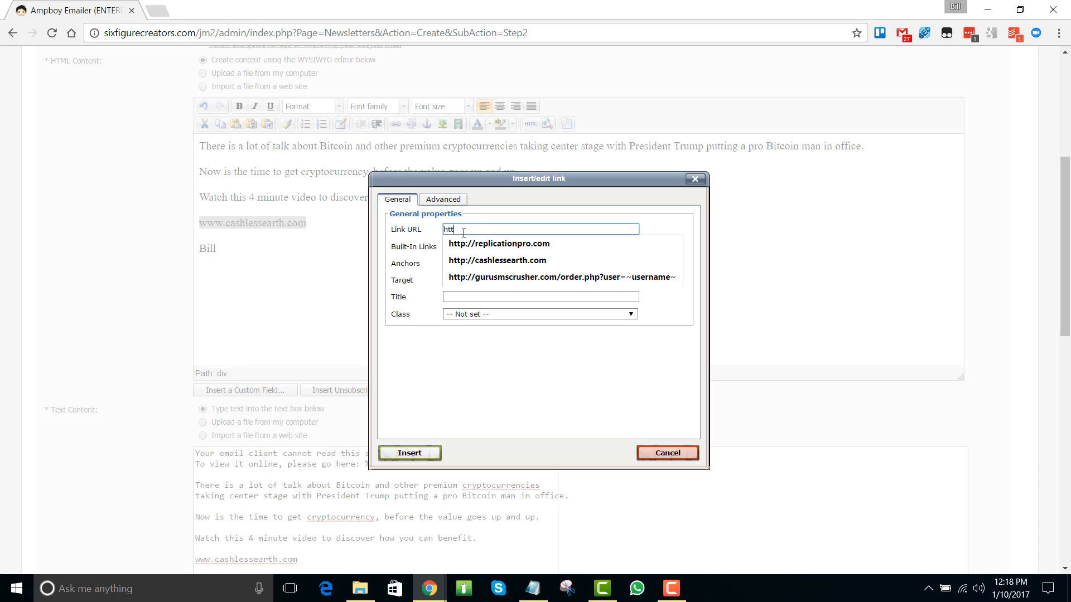
left_click(498, 260)
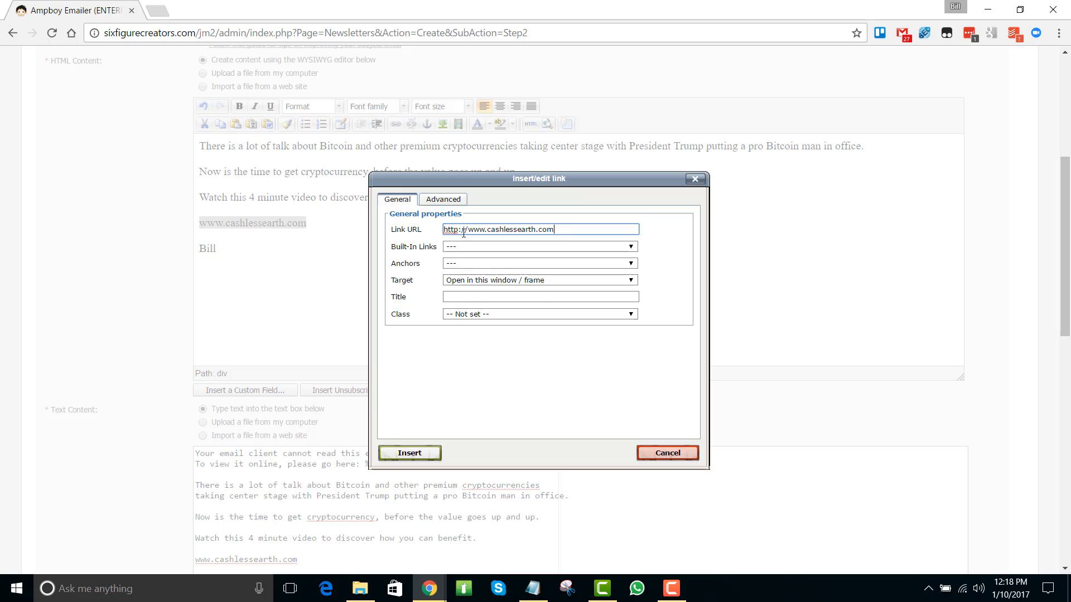
left_click(409, 453)
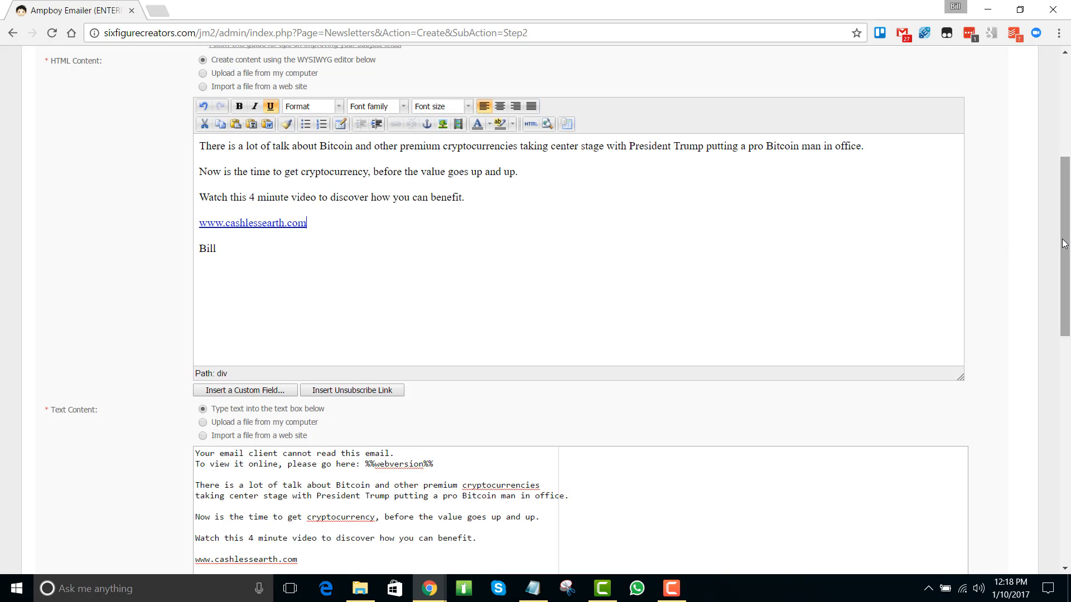
scroll("down", 3)
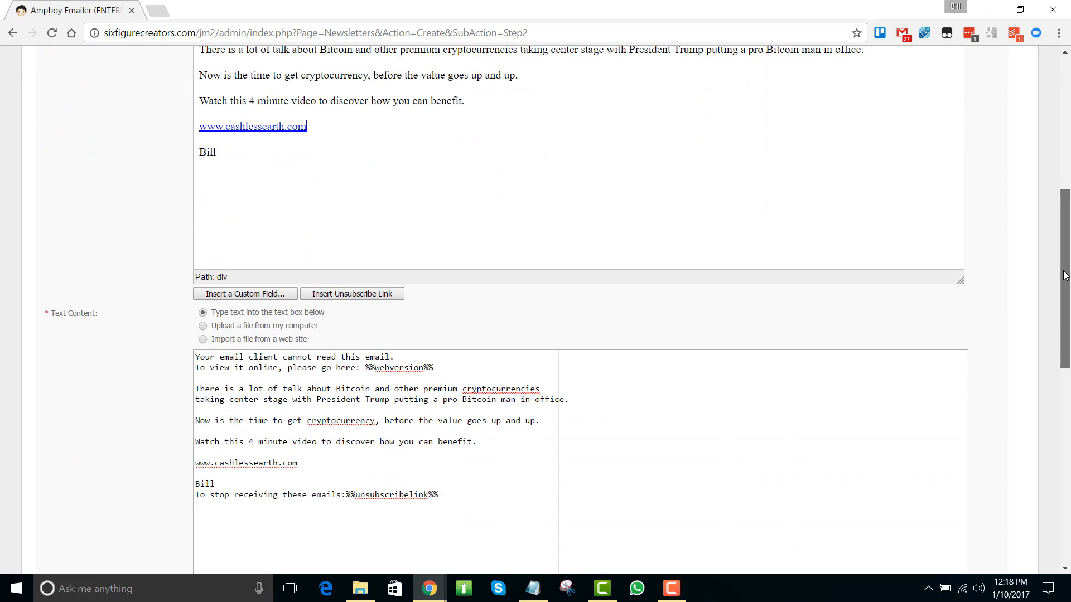
scroll("down", 3)
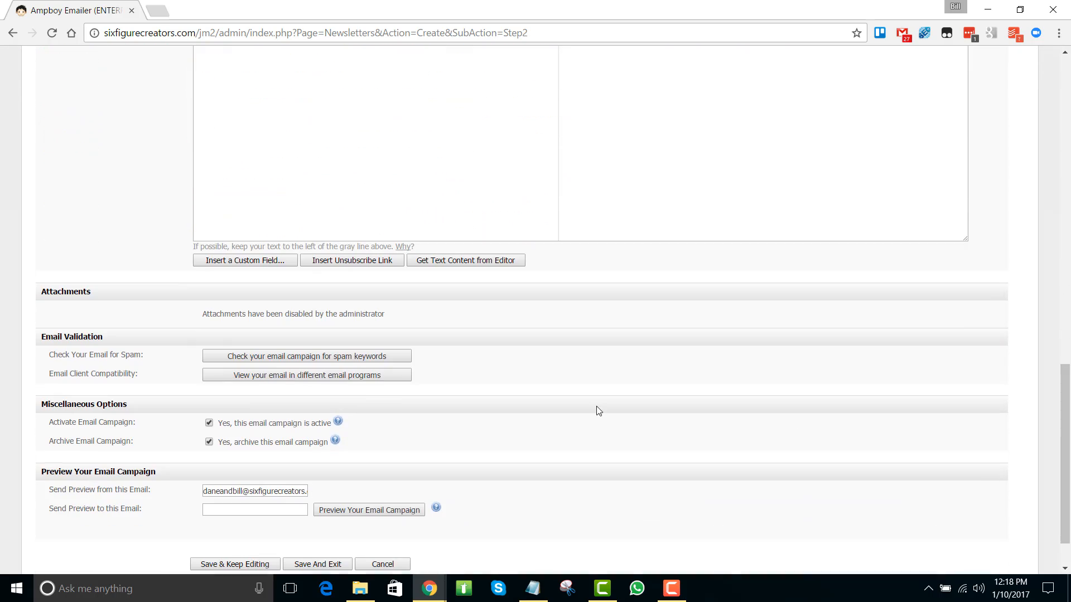
left_click(306, 356)
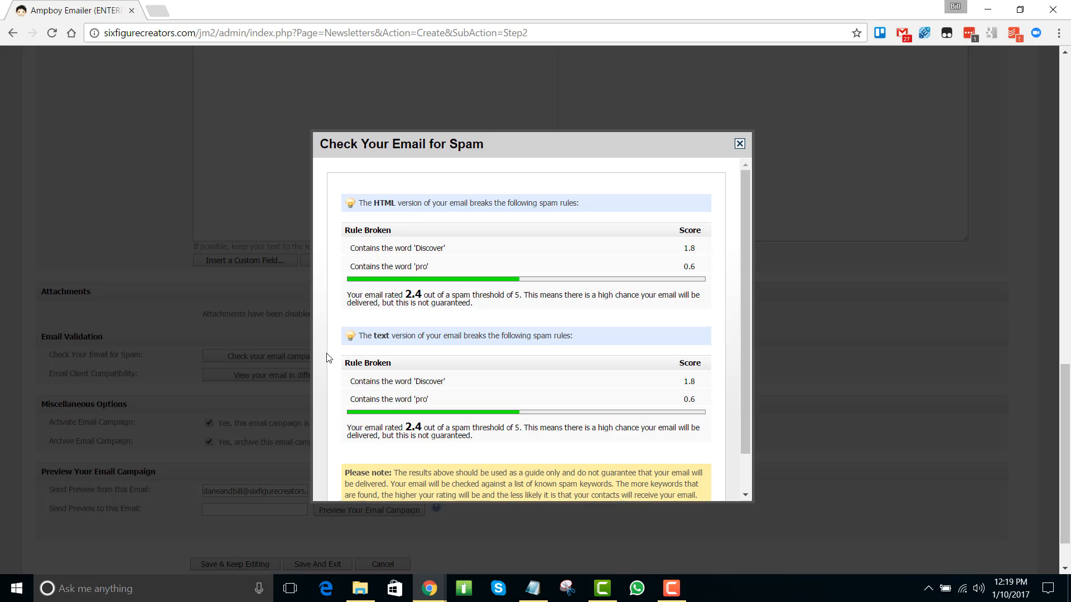
mouse_move(491, 297)
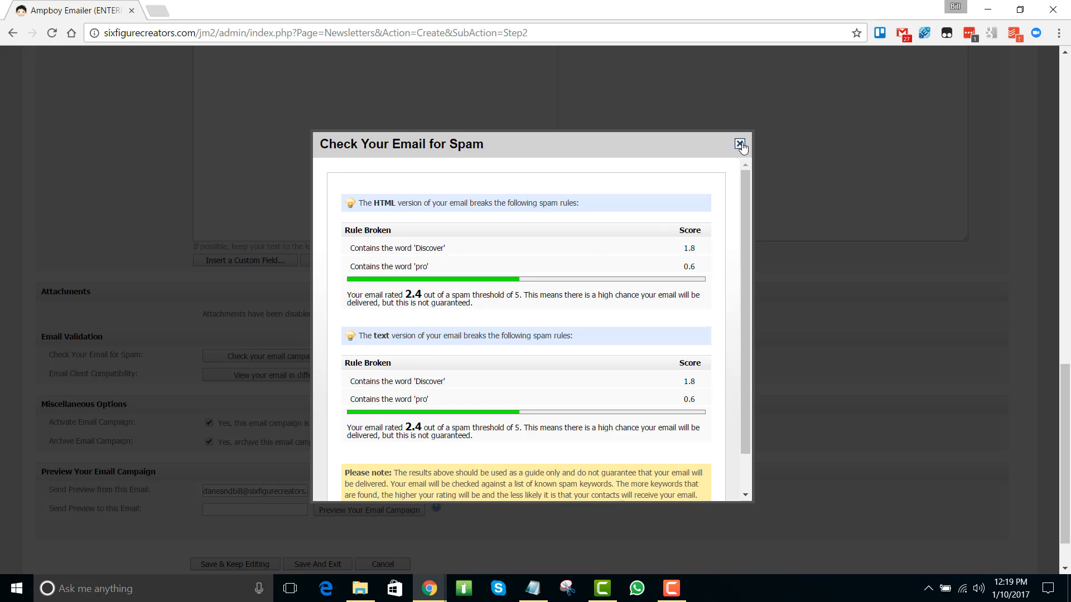
left_click(740, 145)
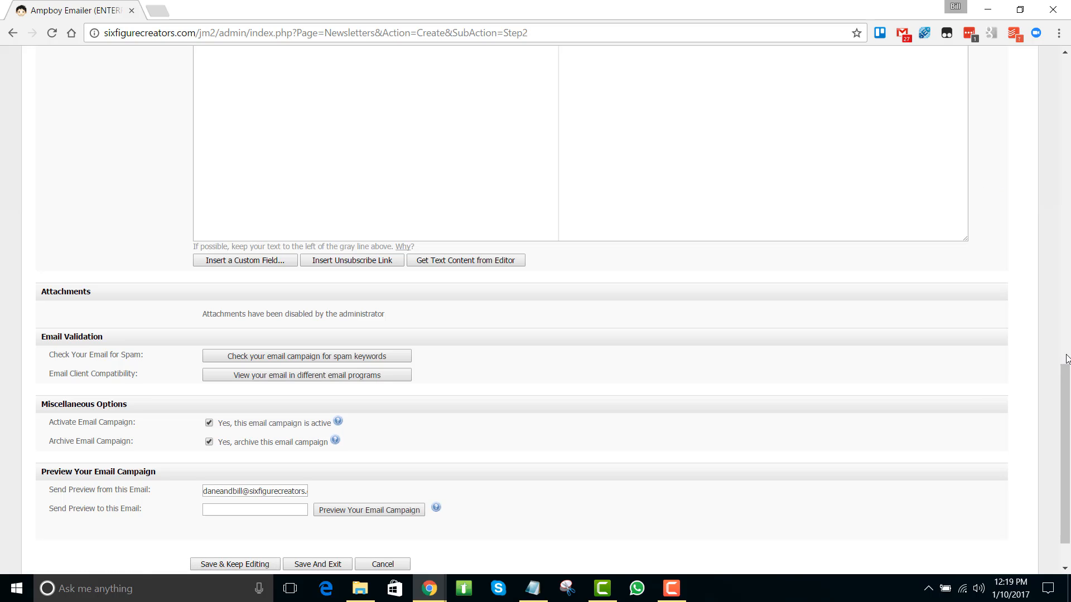
scroll("down", 3)
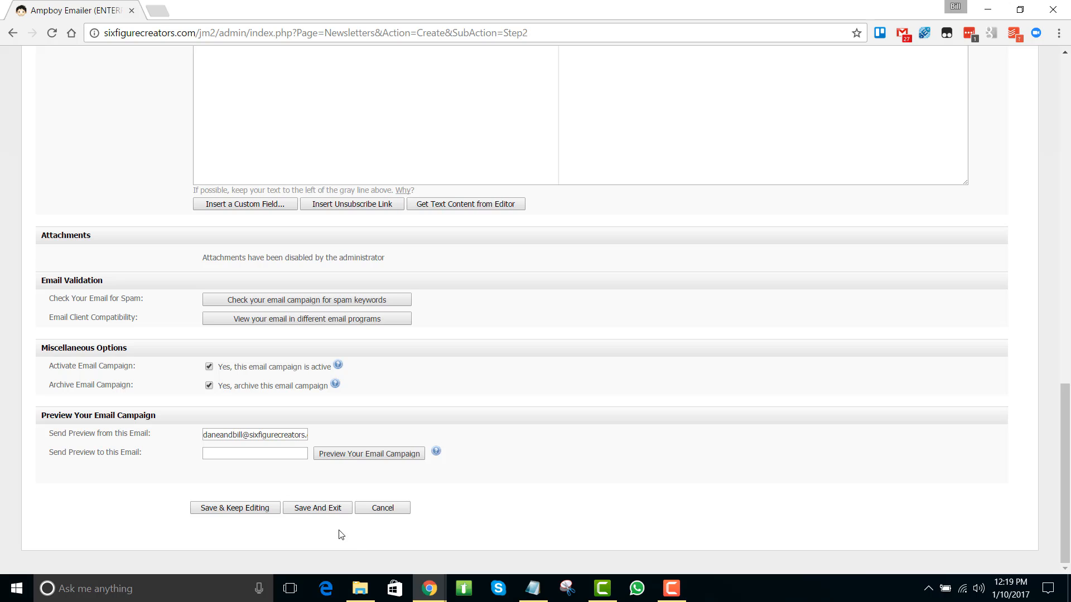
Save and exit the trump campaign, confirming it at about 2.38 KB per contact
left_click(317, 507)
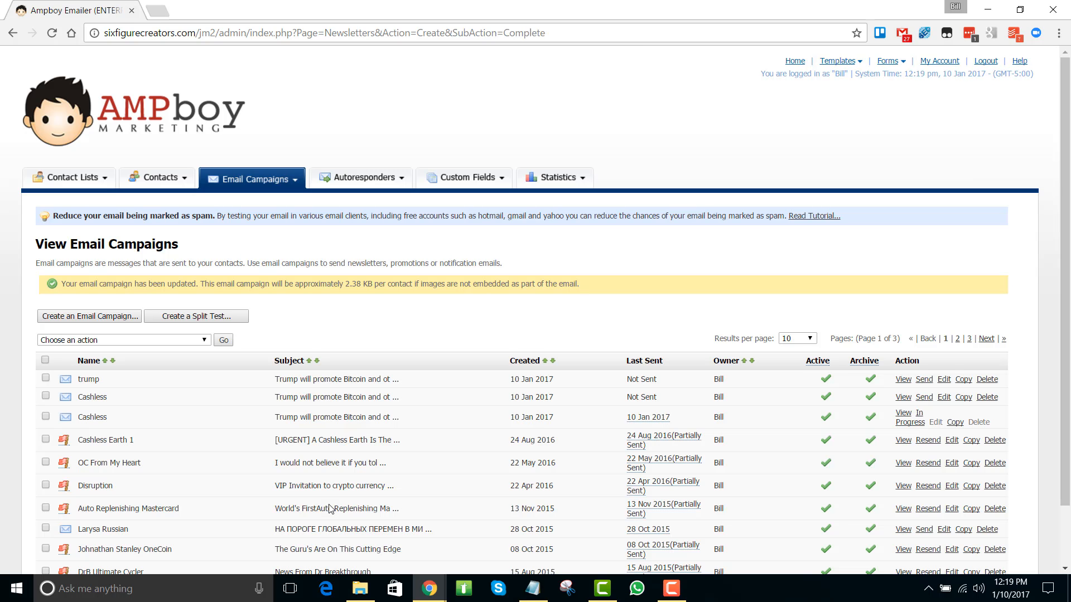
mouse_move(488, 282)
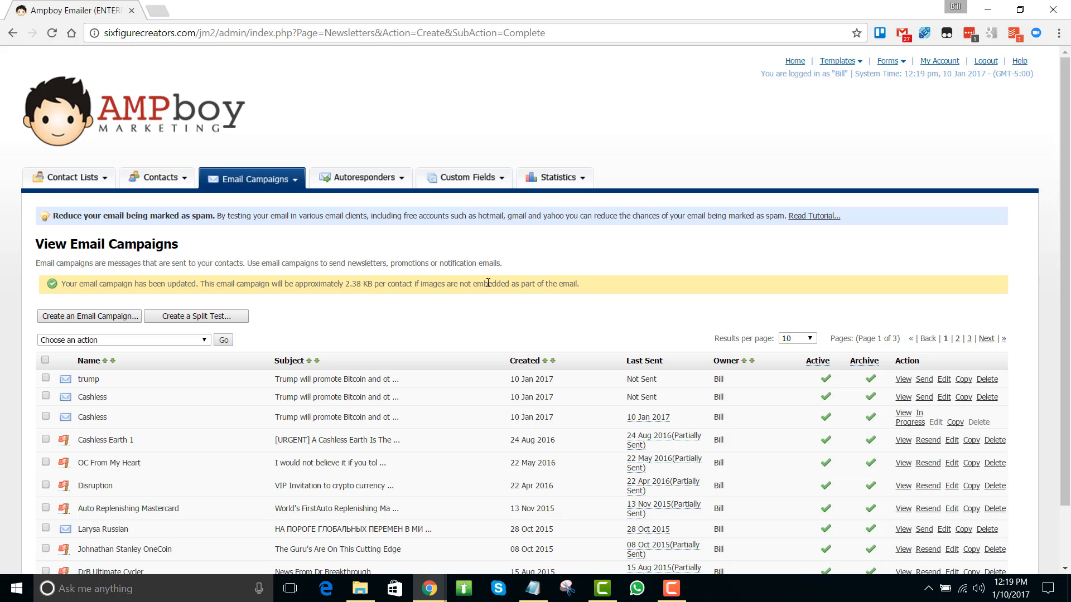
left_click(252, 179)
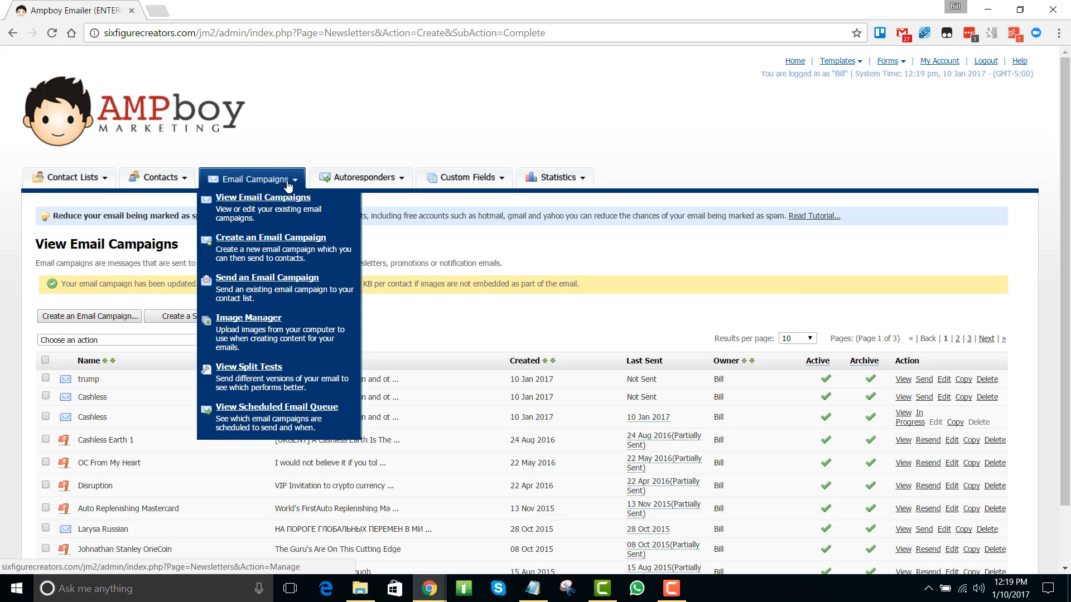
mouse_move(280, 247)
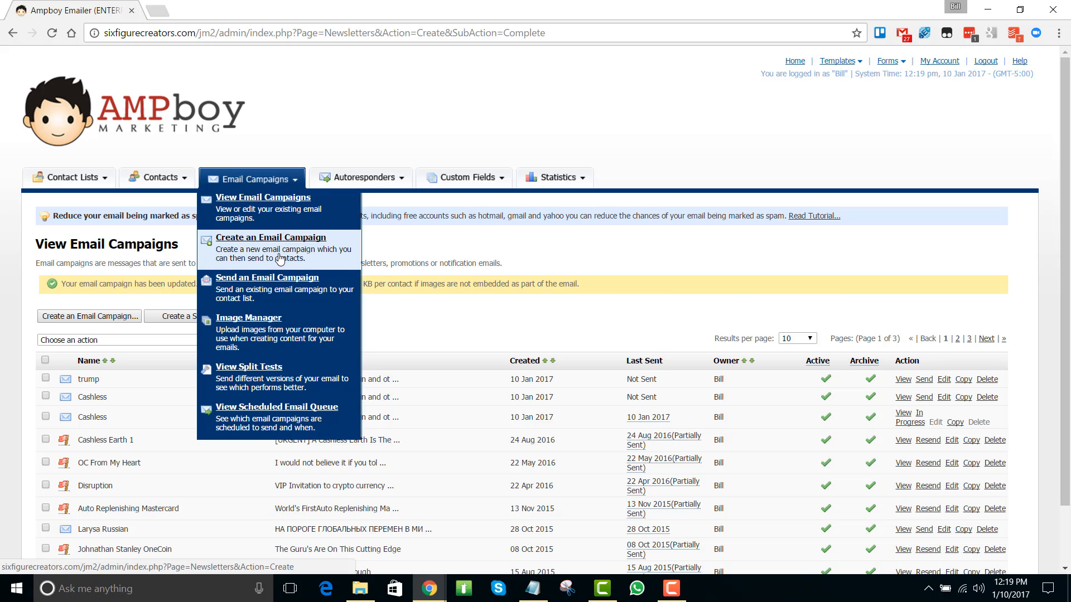
Begin sending an email campaign with Cashless Future (17,875 contacts) as recipients
left_click(267, 277)
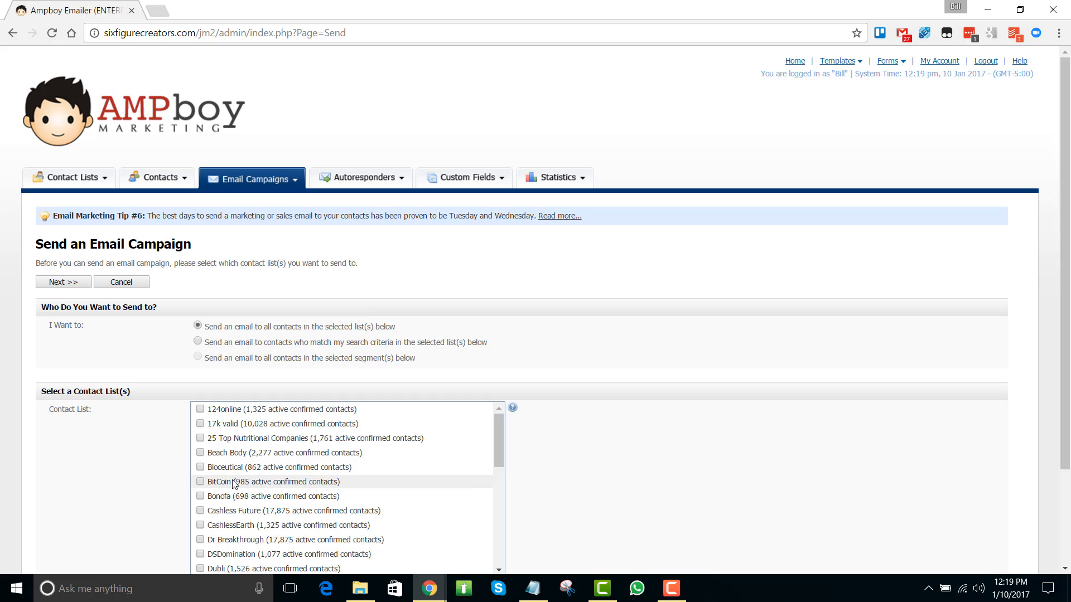
mouse_move(235, 517)
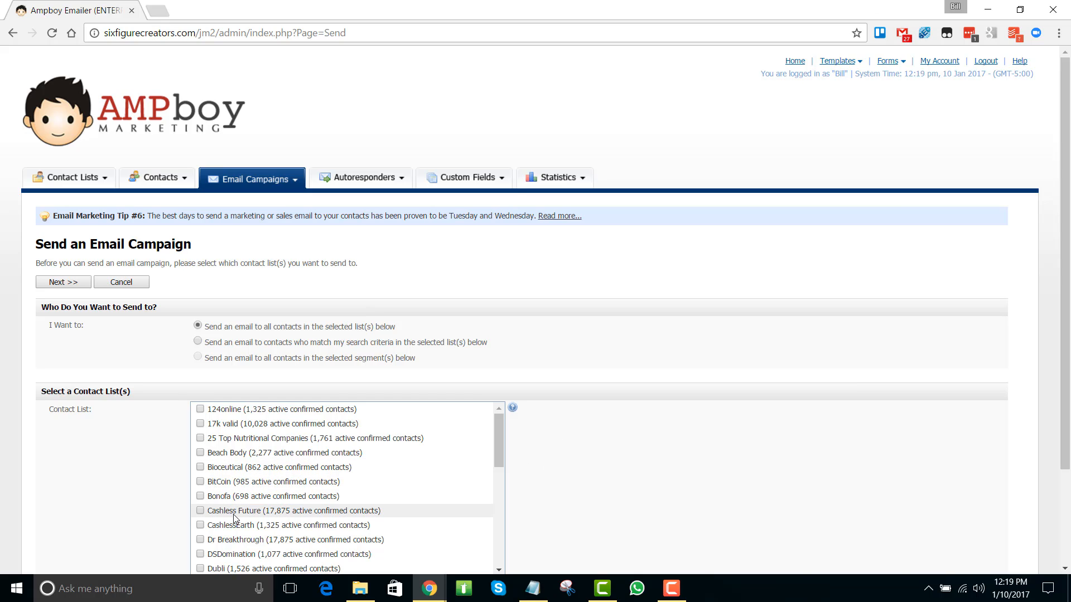
left_click(199, 511)
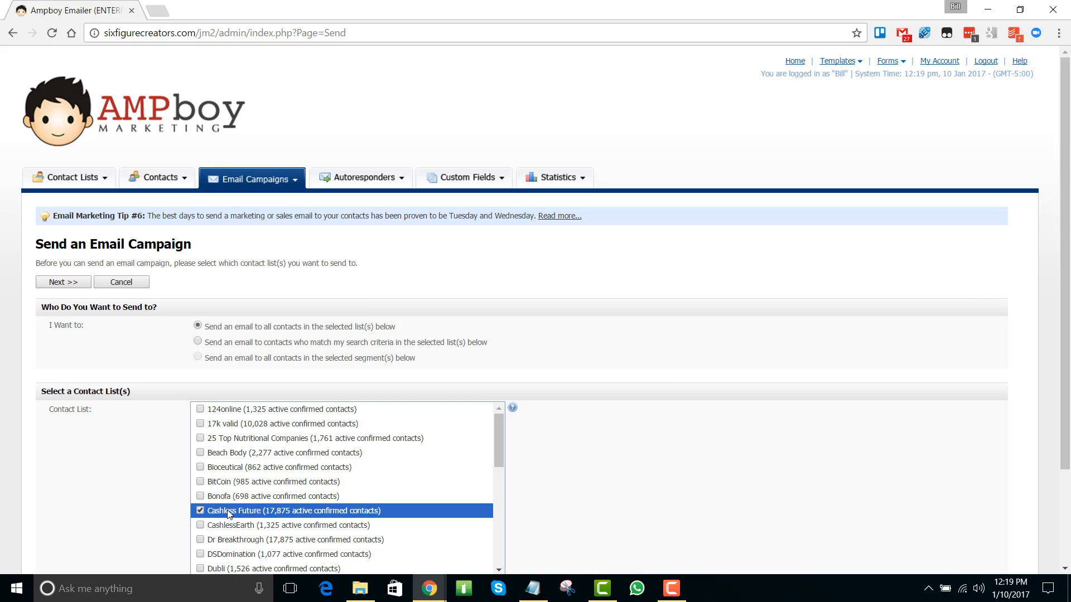
left_click(62, 282)
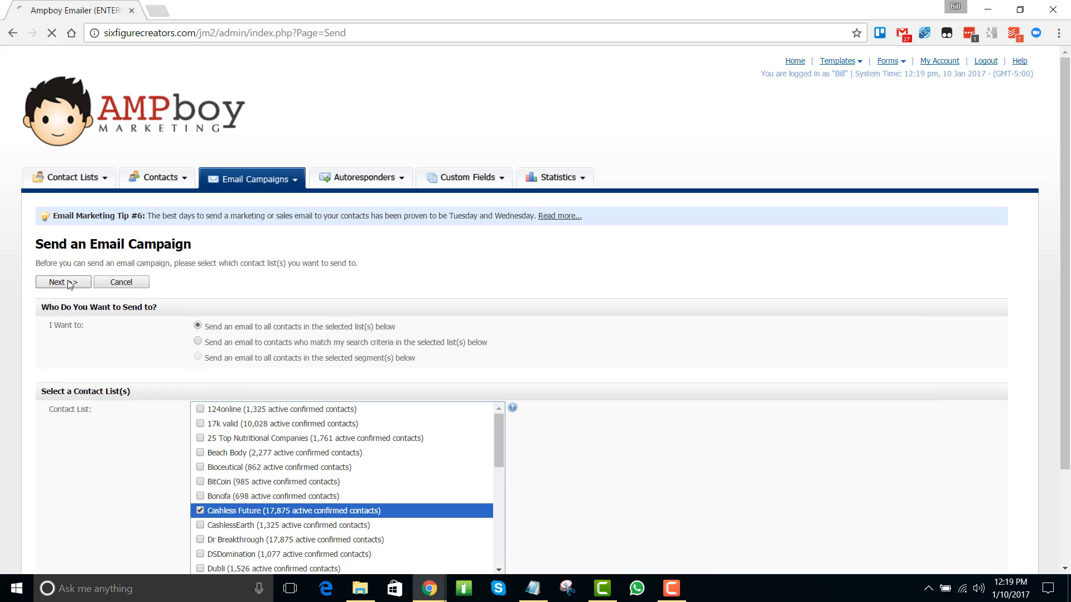
Choose 'trump' as the campaign and schedule it, queuing it to send in about 4 minutes
left_click(63, 282)
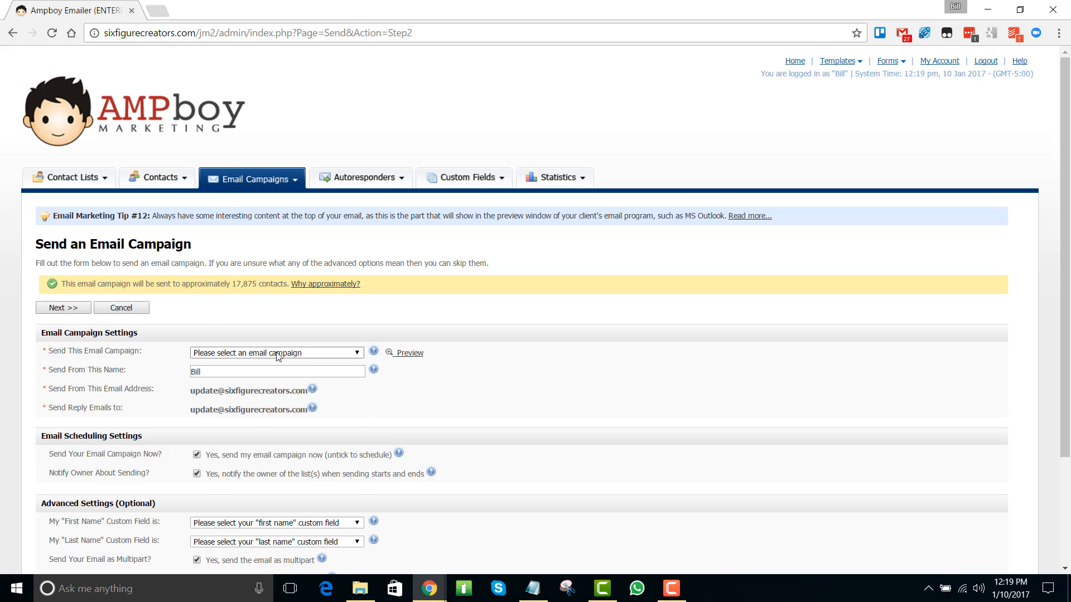
left_click(276, 353)
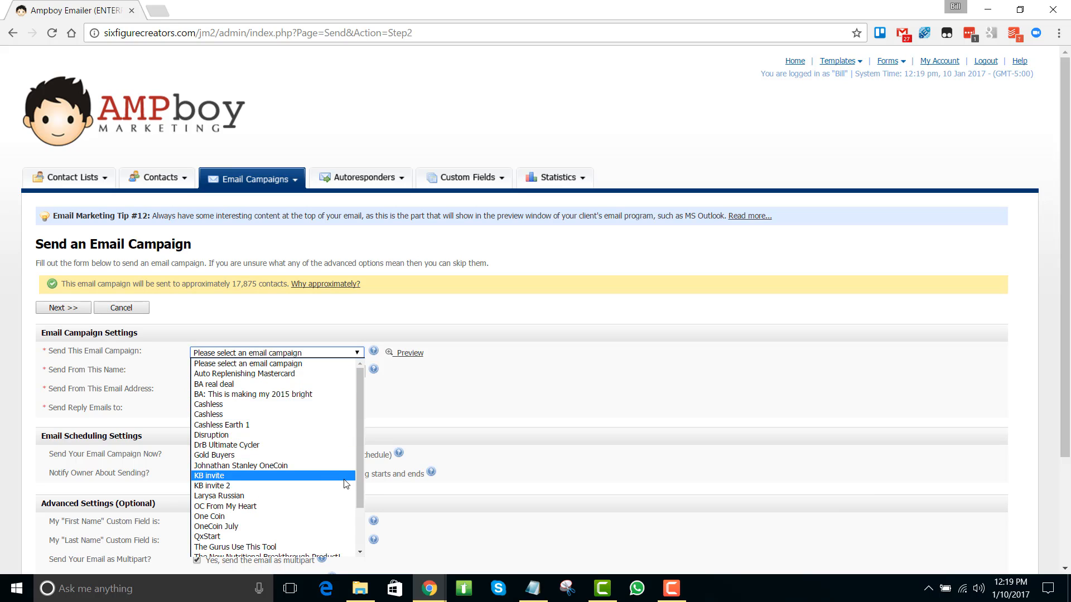
scroll("down", 3)
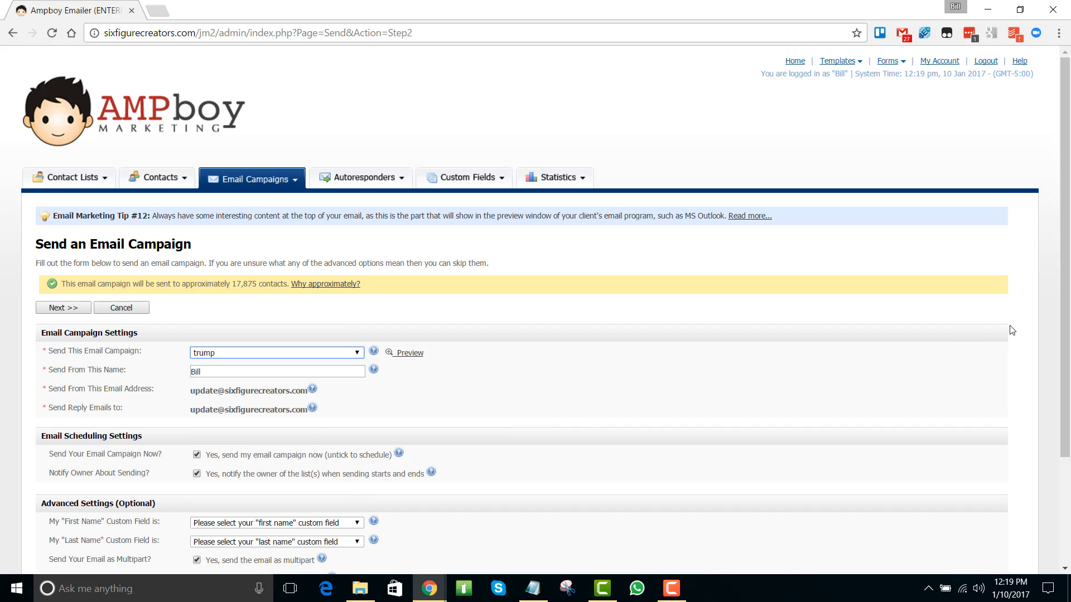
scroll("down", 3)
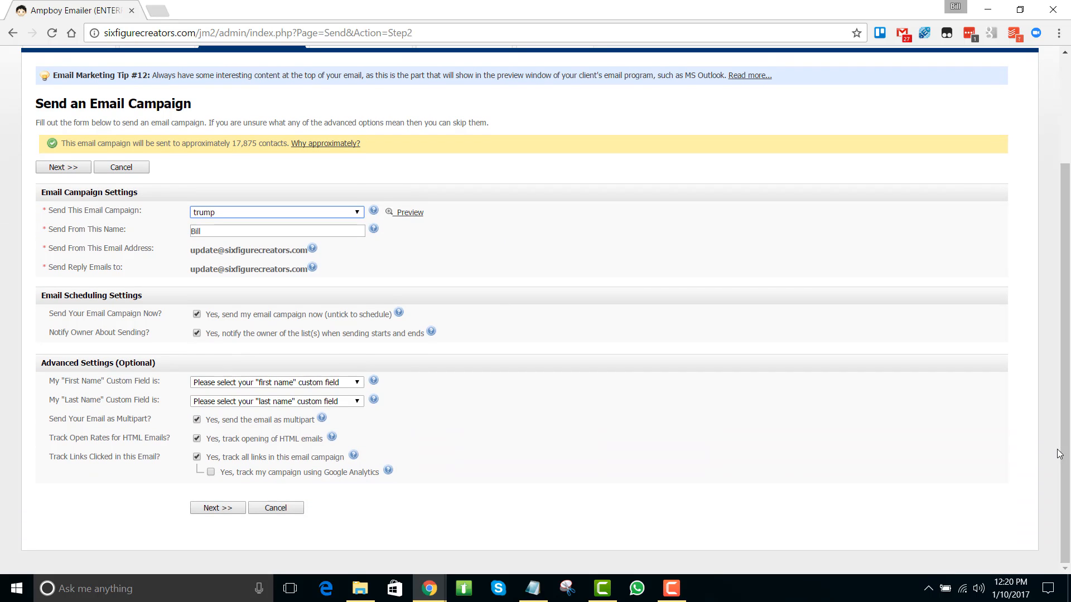
left_click(217, 507)
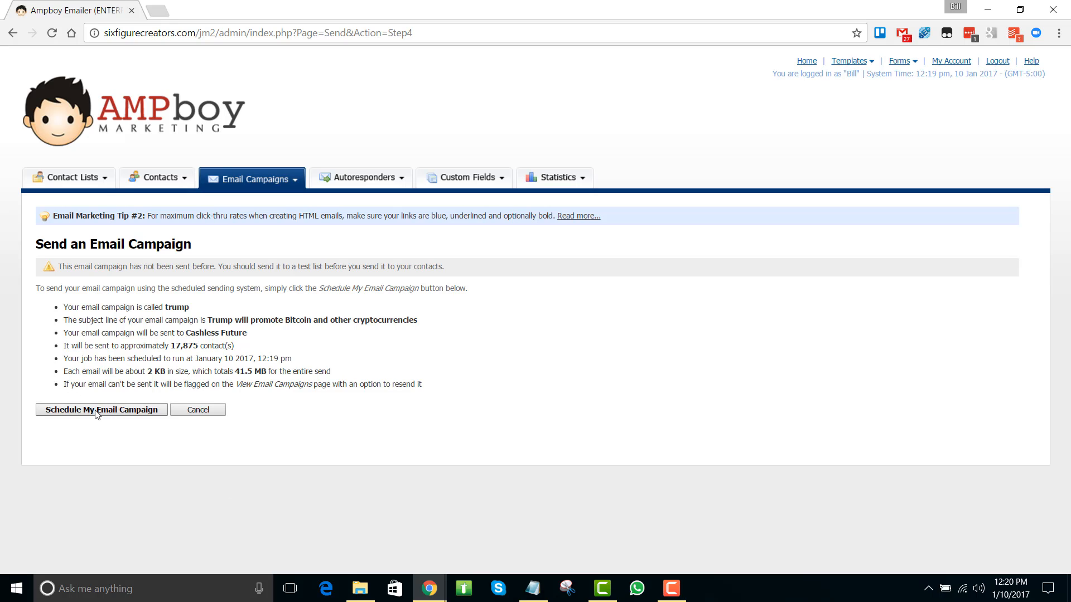
left_click(102, 410)
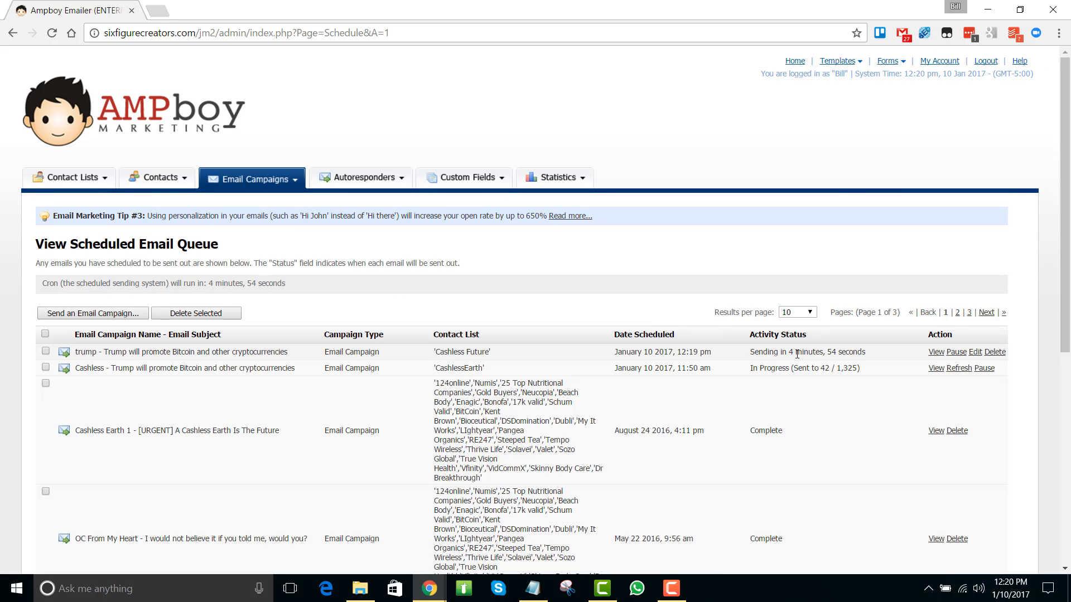